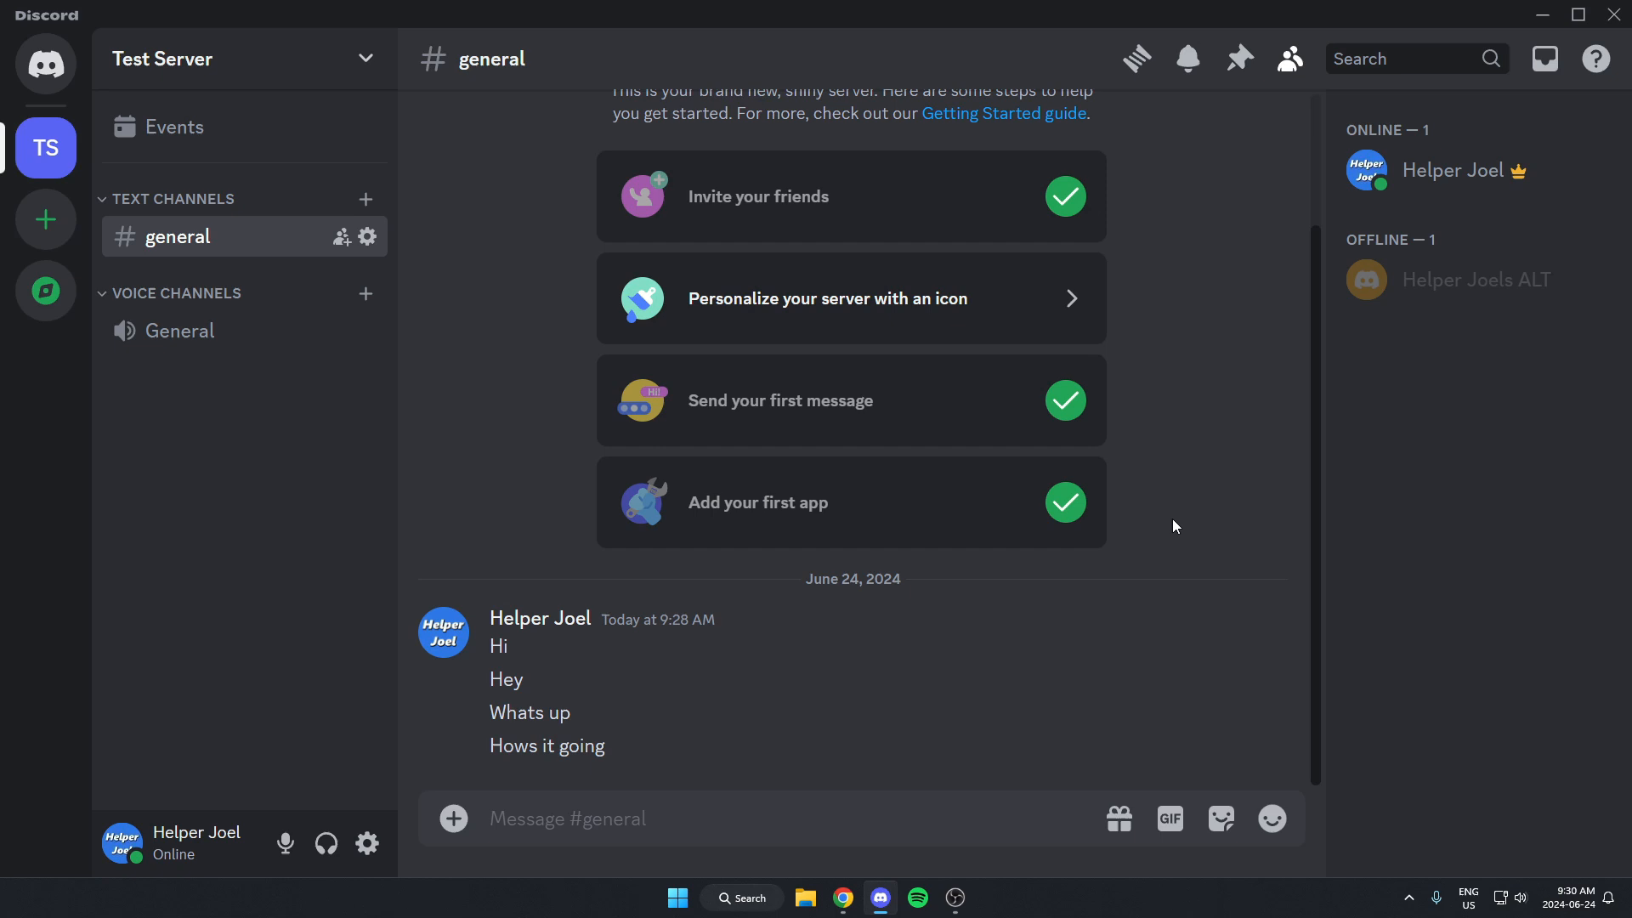
mouse_move(1161, 532)
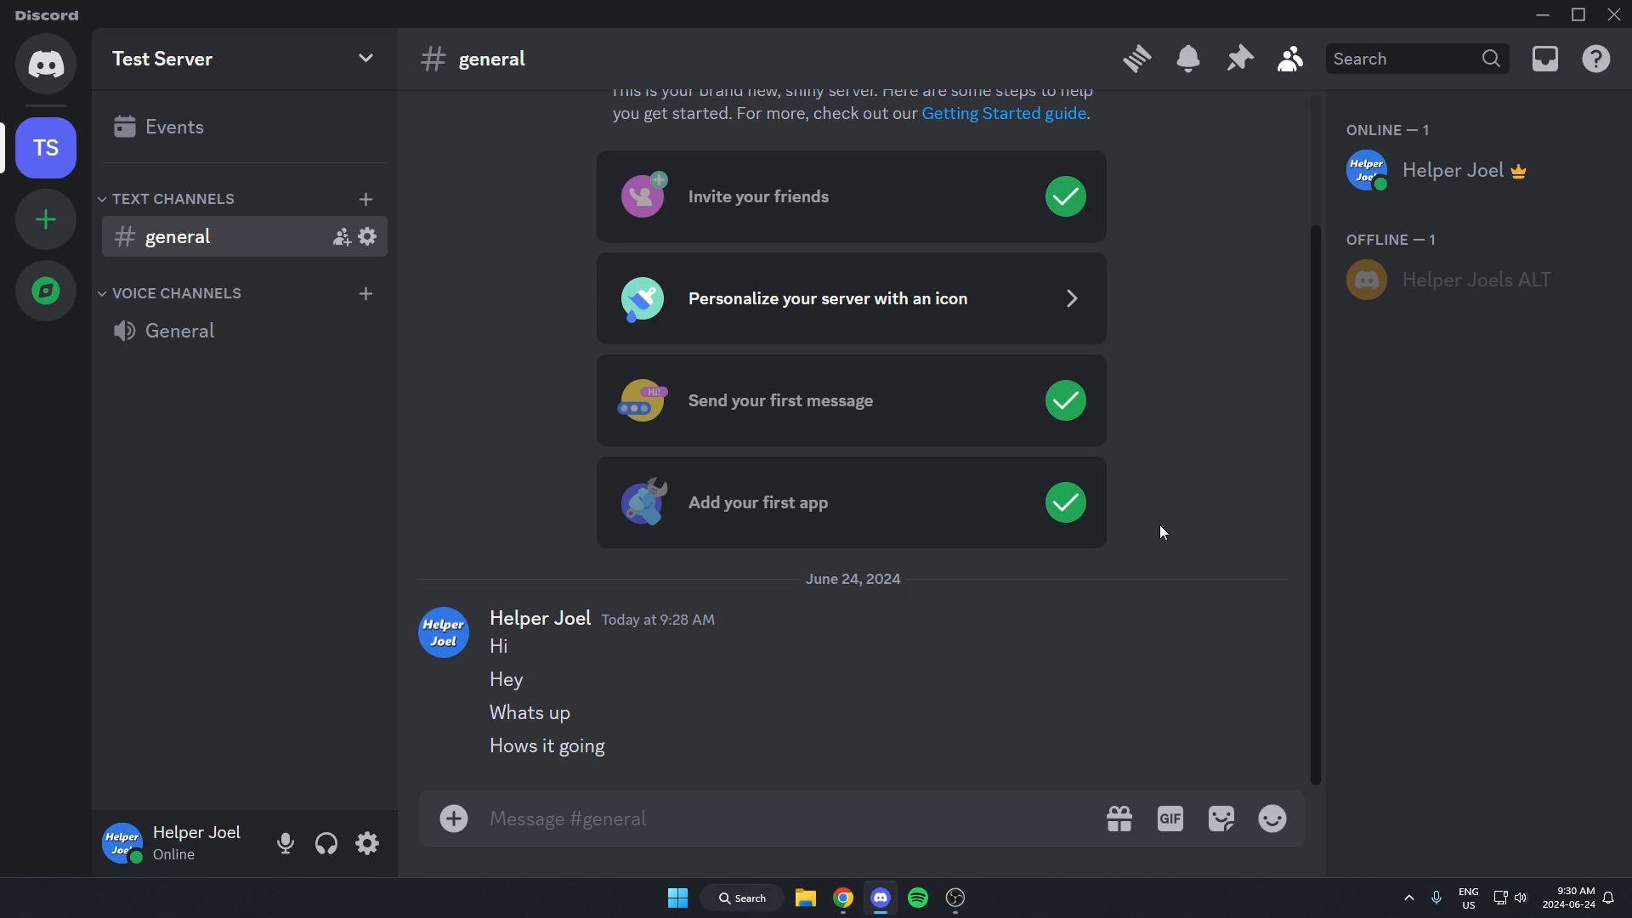
mouse_move(539, 409)
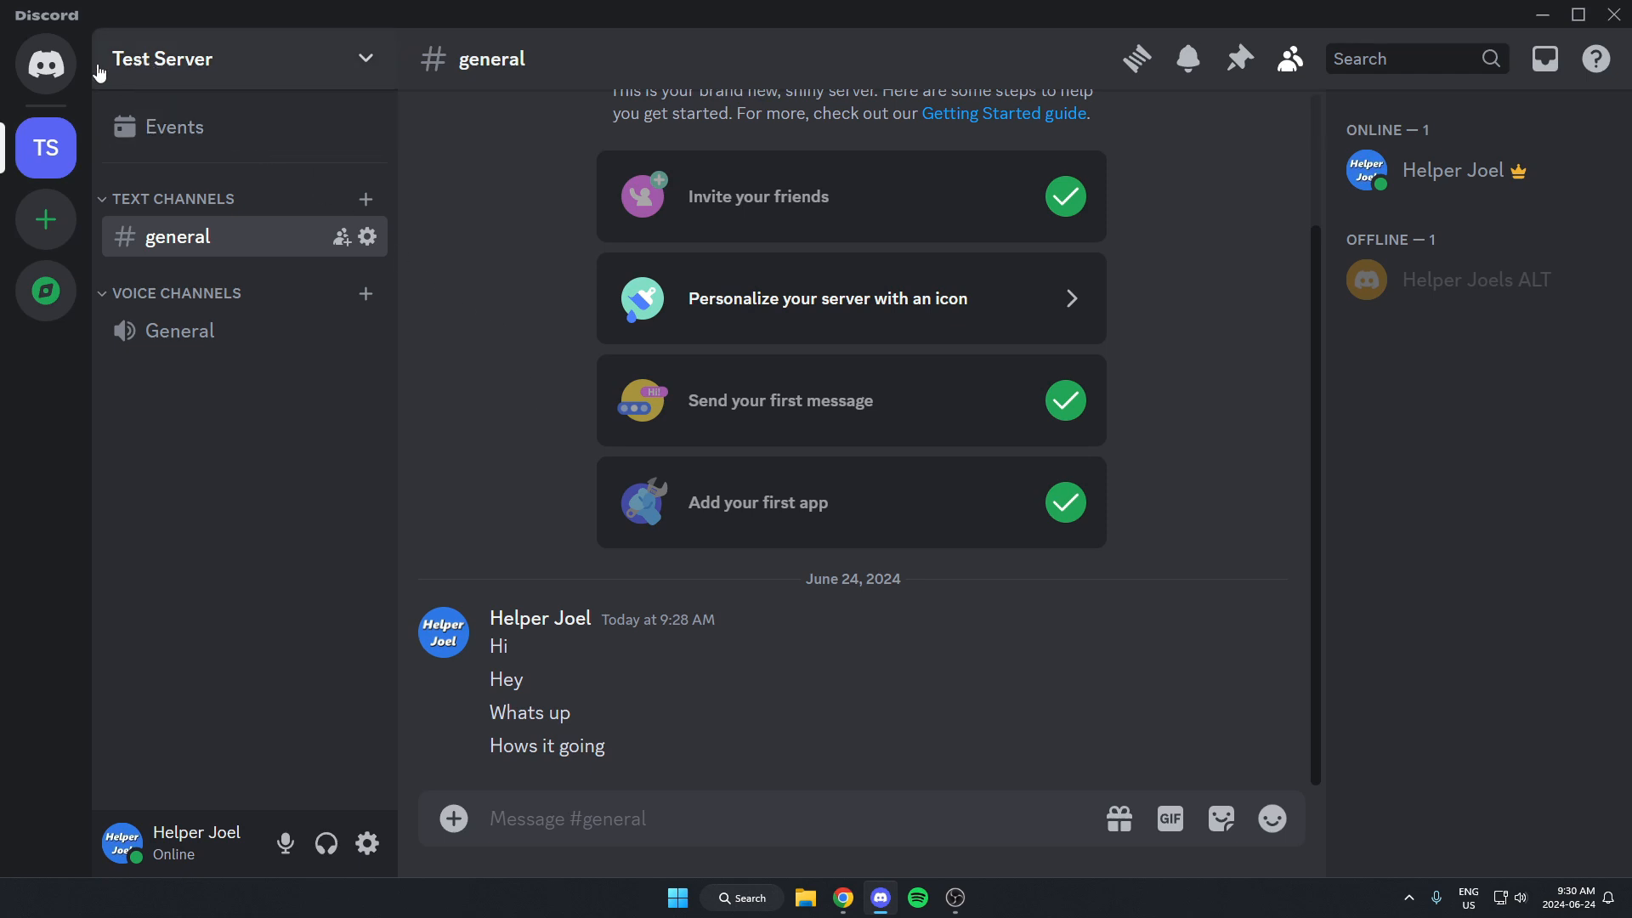
Find Dyno in the App Directory by searching 'dyno' and start adding it to a server.
click(245, 58)
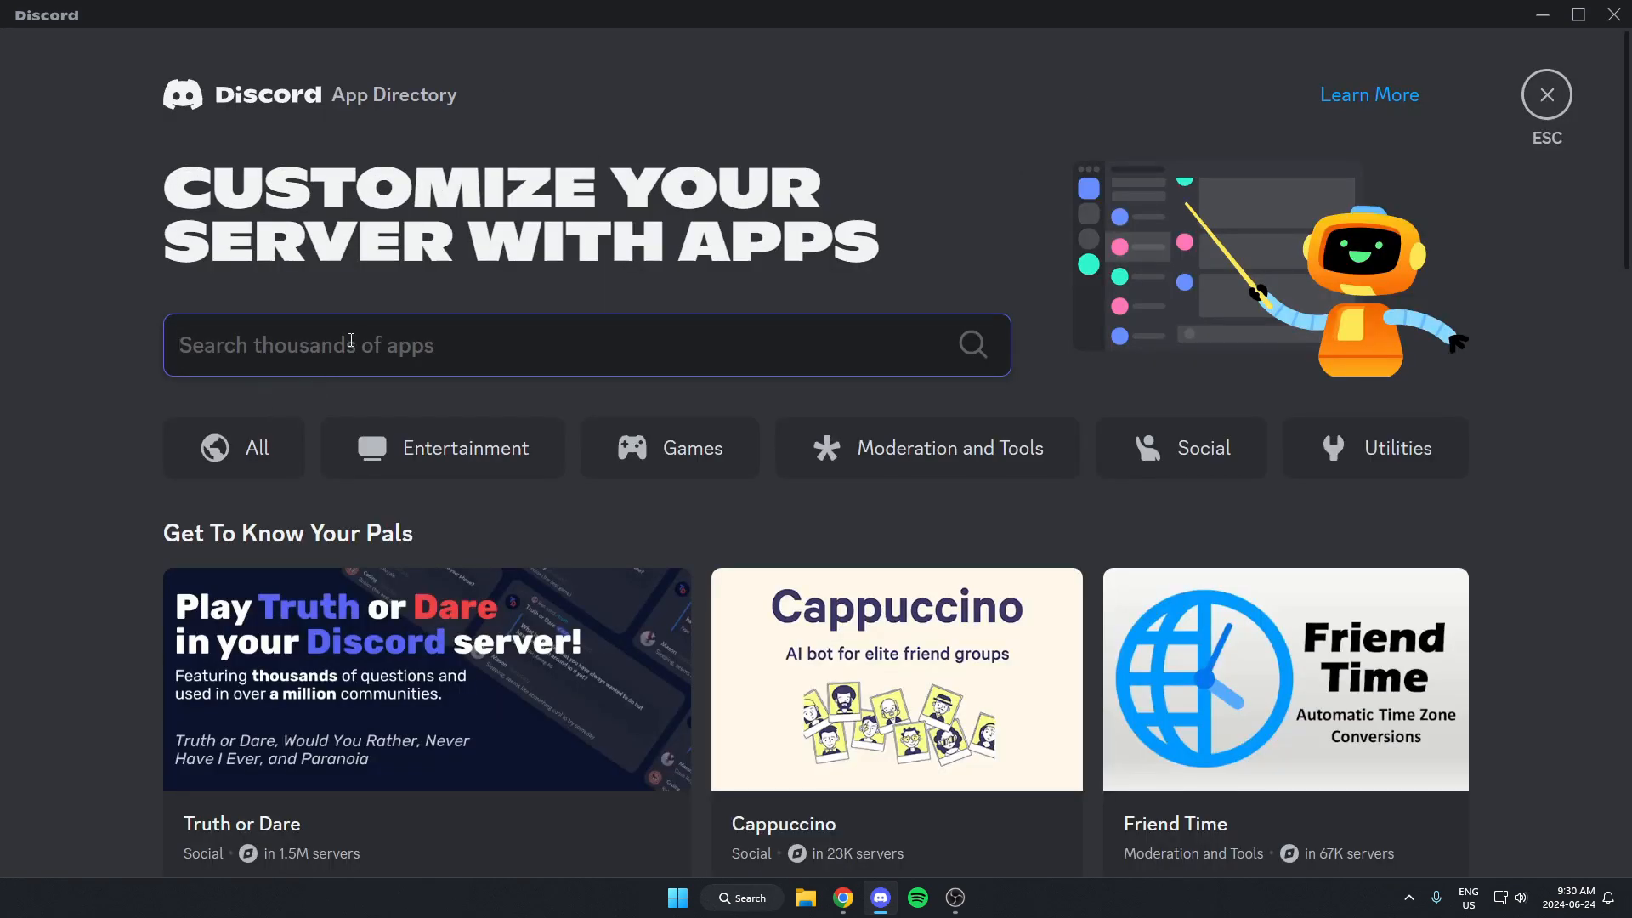
text(dyno)
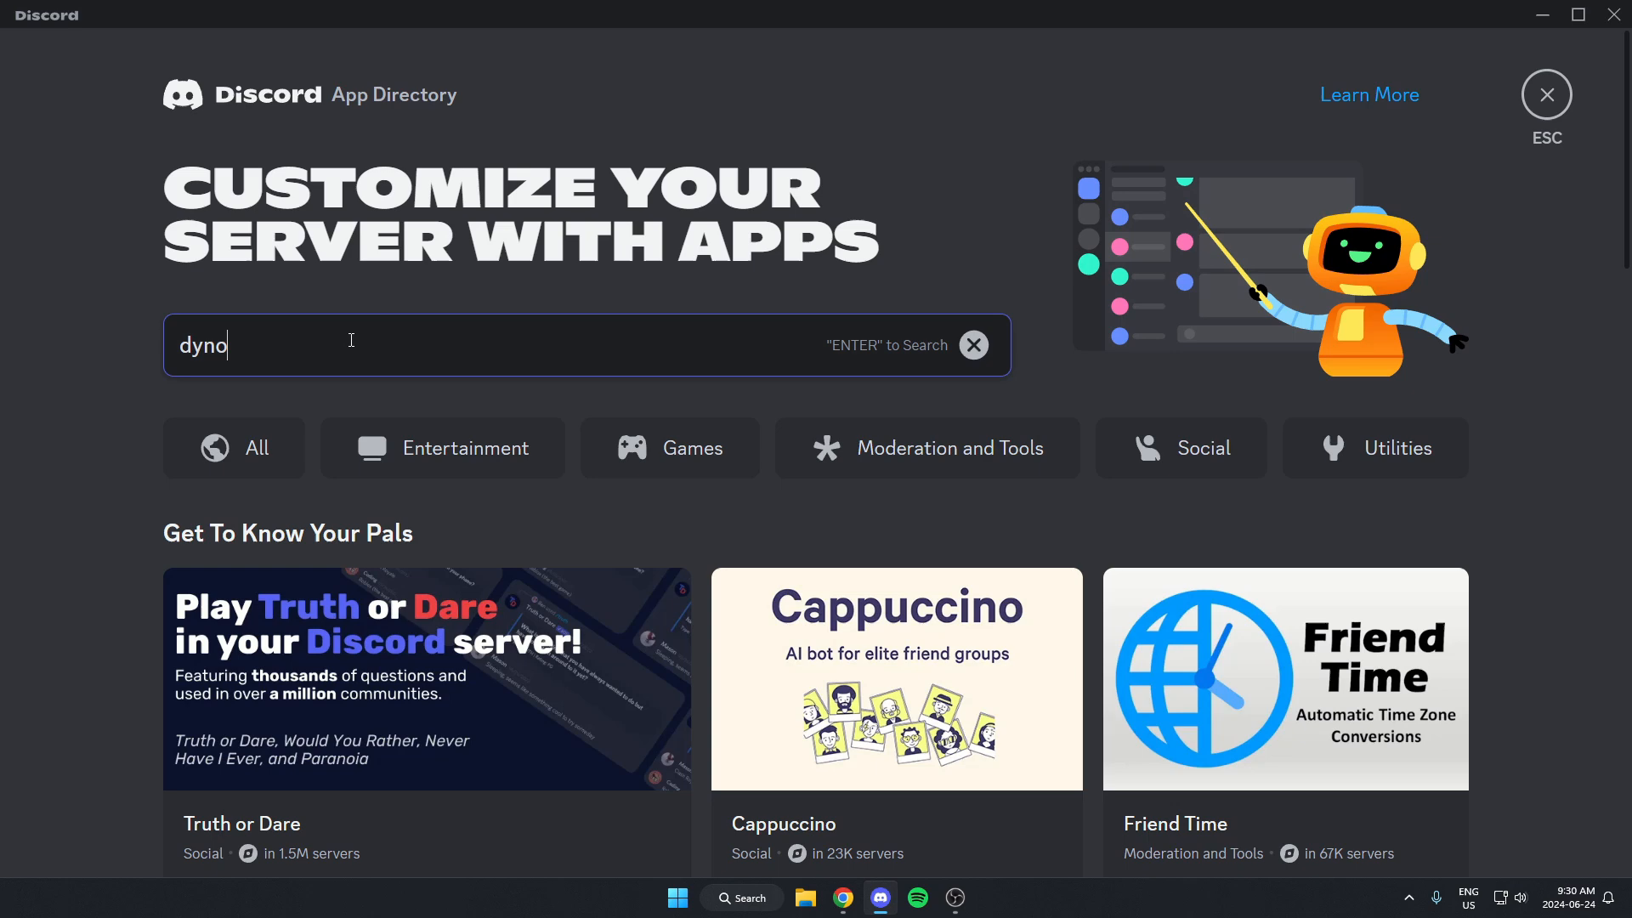
key(enter)
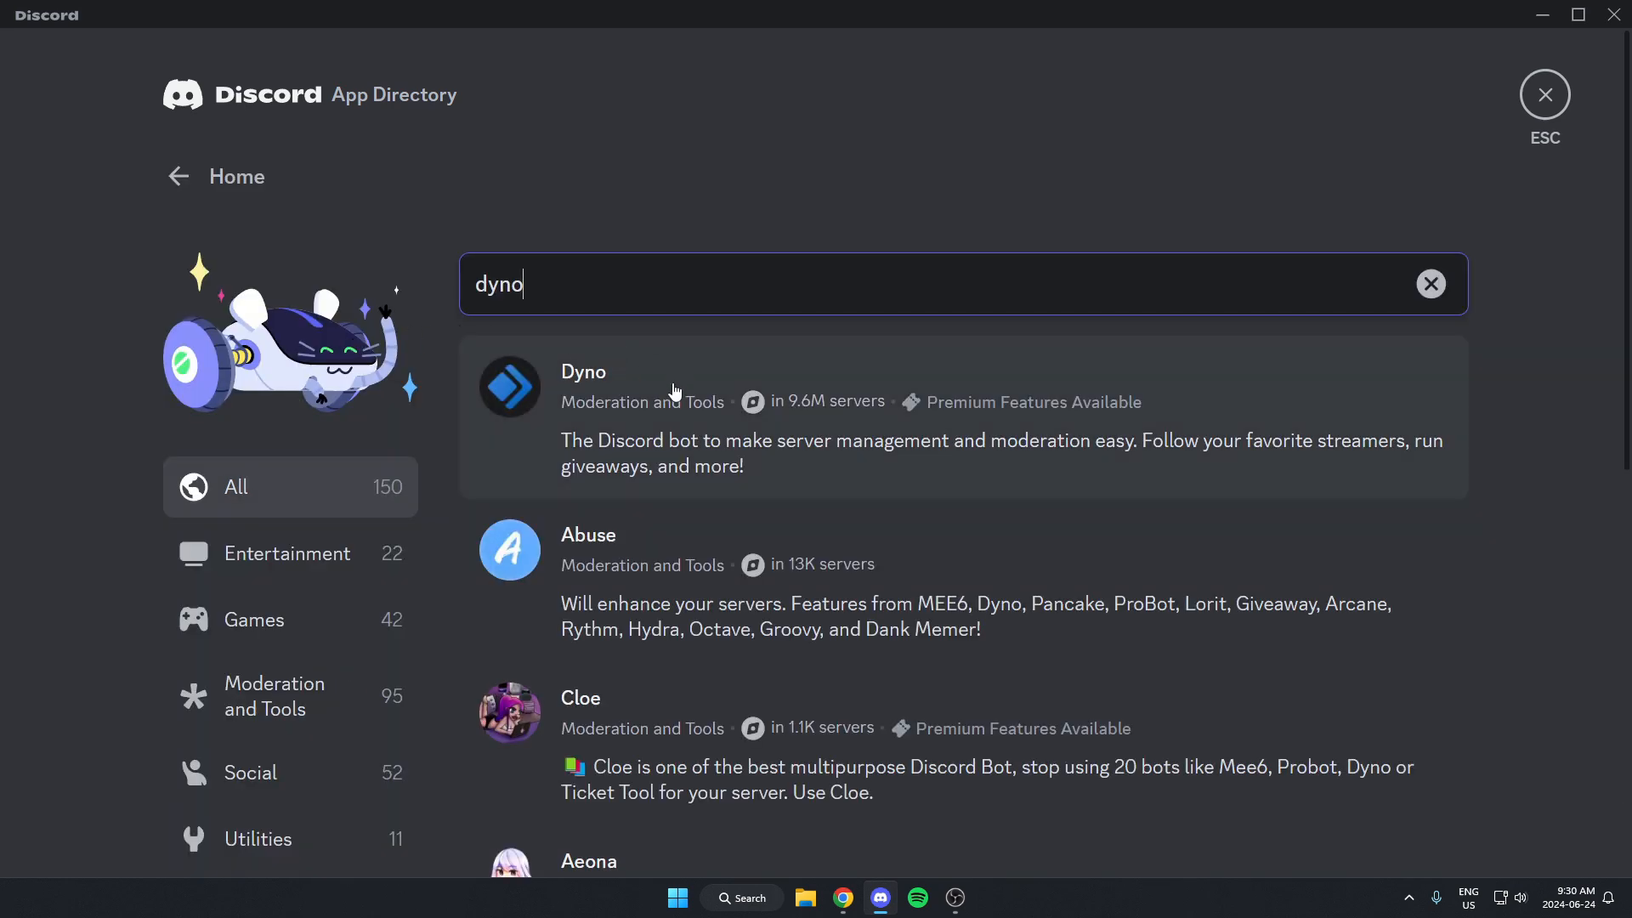
click(583, 372)
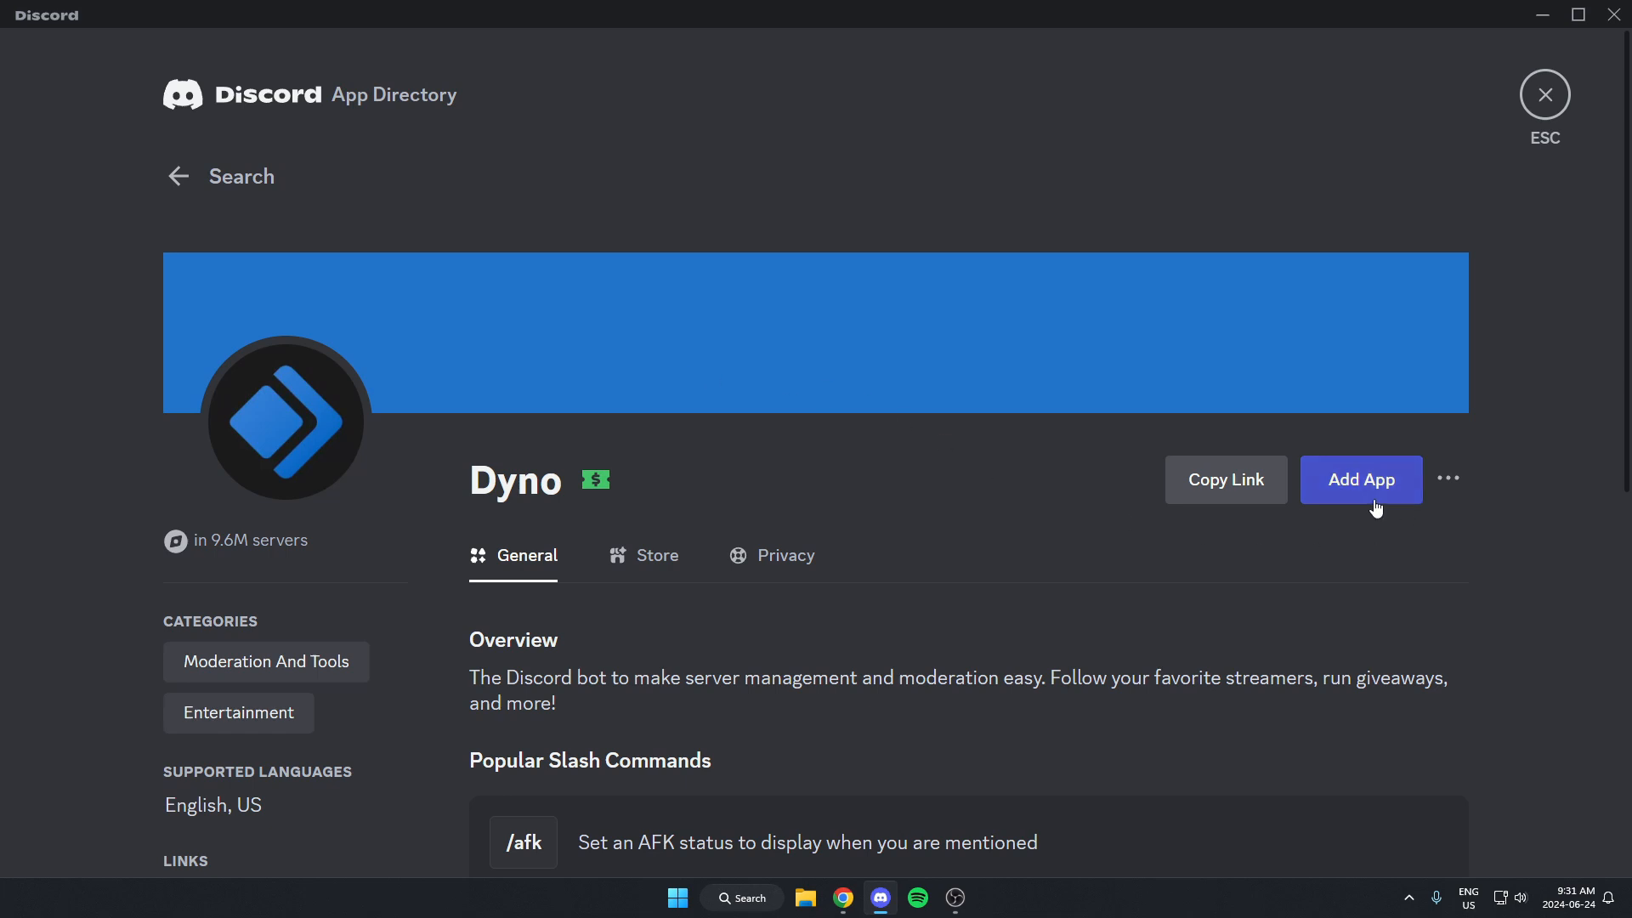
click(1359, 480)
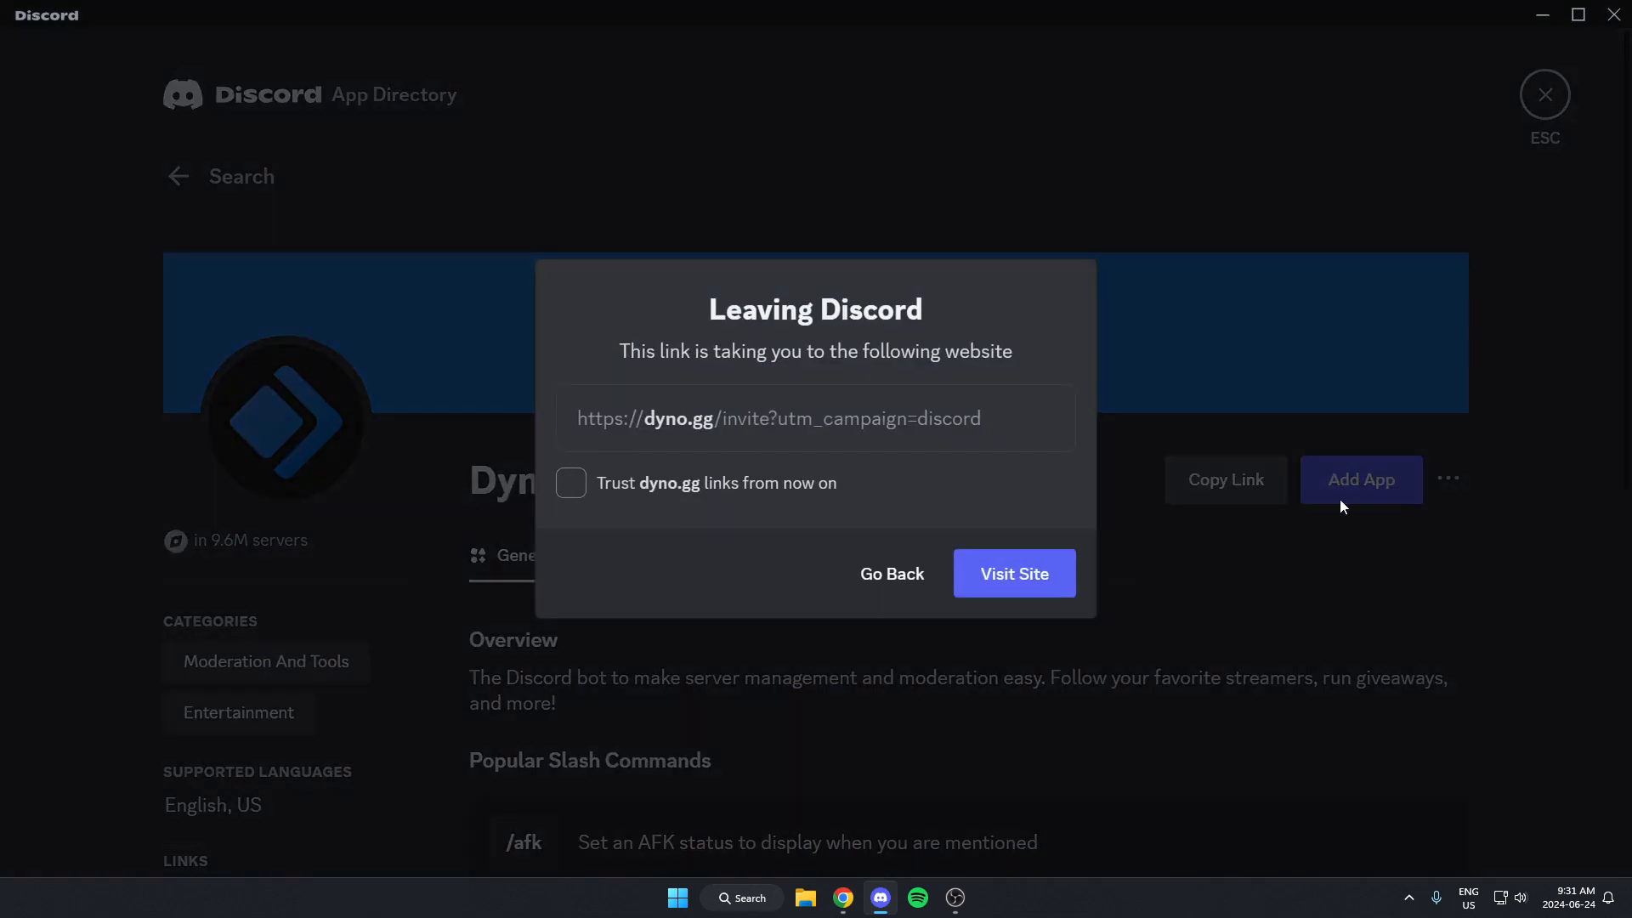
Confirm Visit Site to follow Dyno's invite link into the browser.
click(1013, 573)
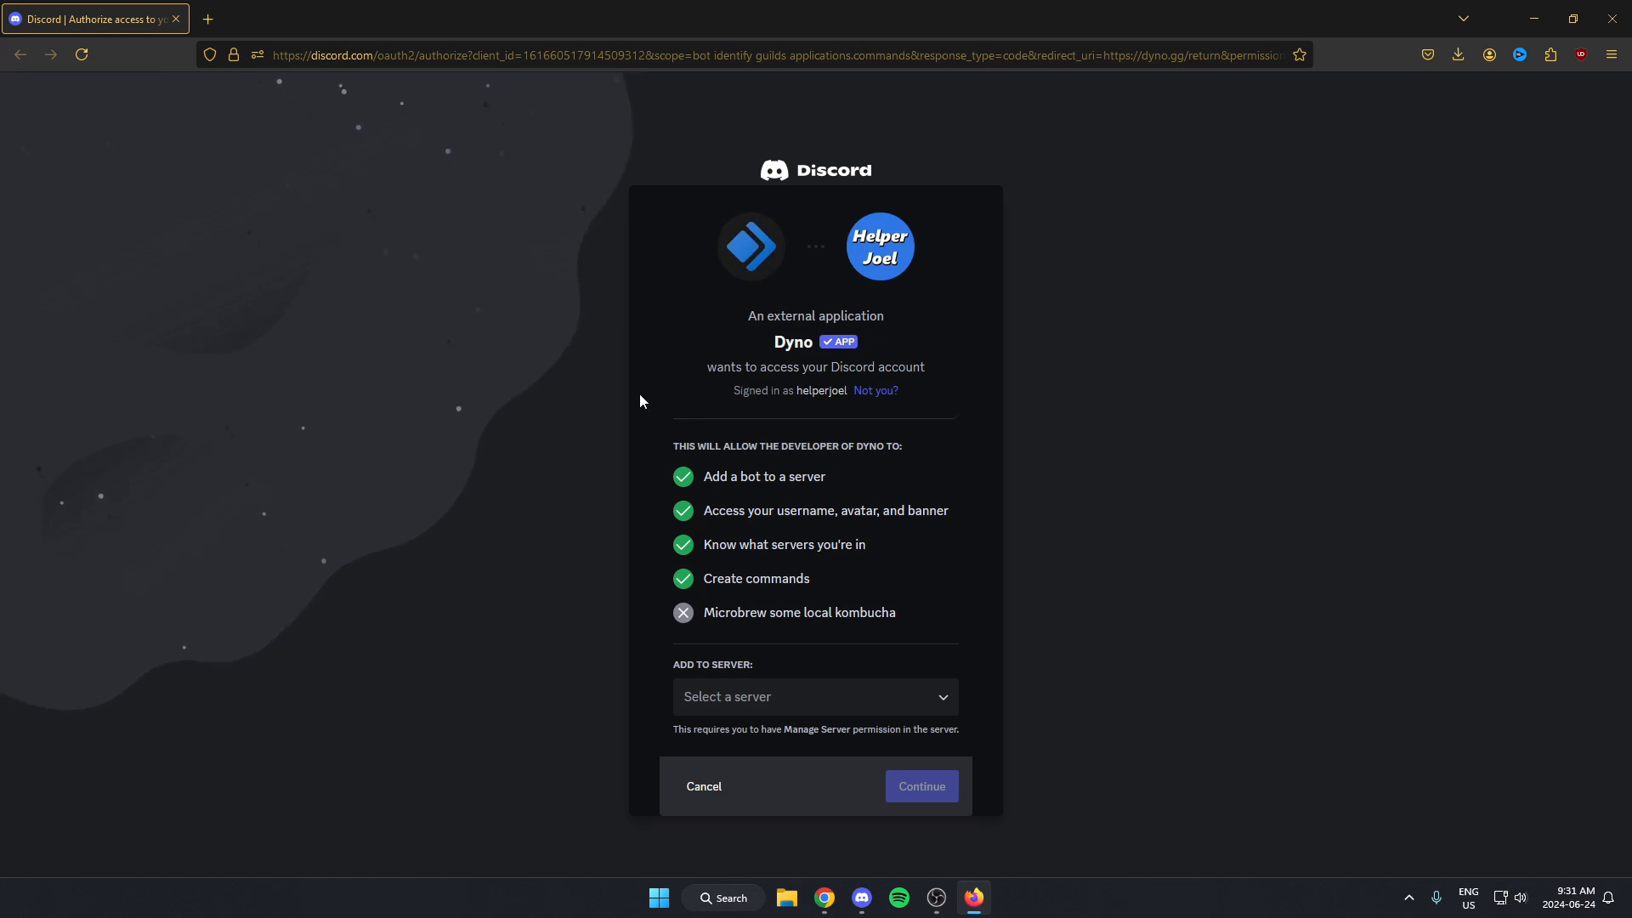
Authorize Dyno for Test Server with its listed permissions and pass the hCaptcha human check.
click(814, 696)
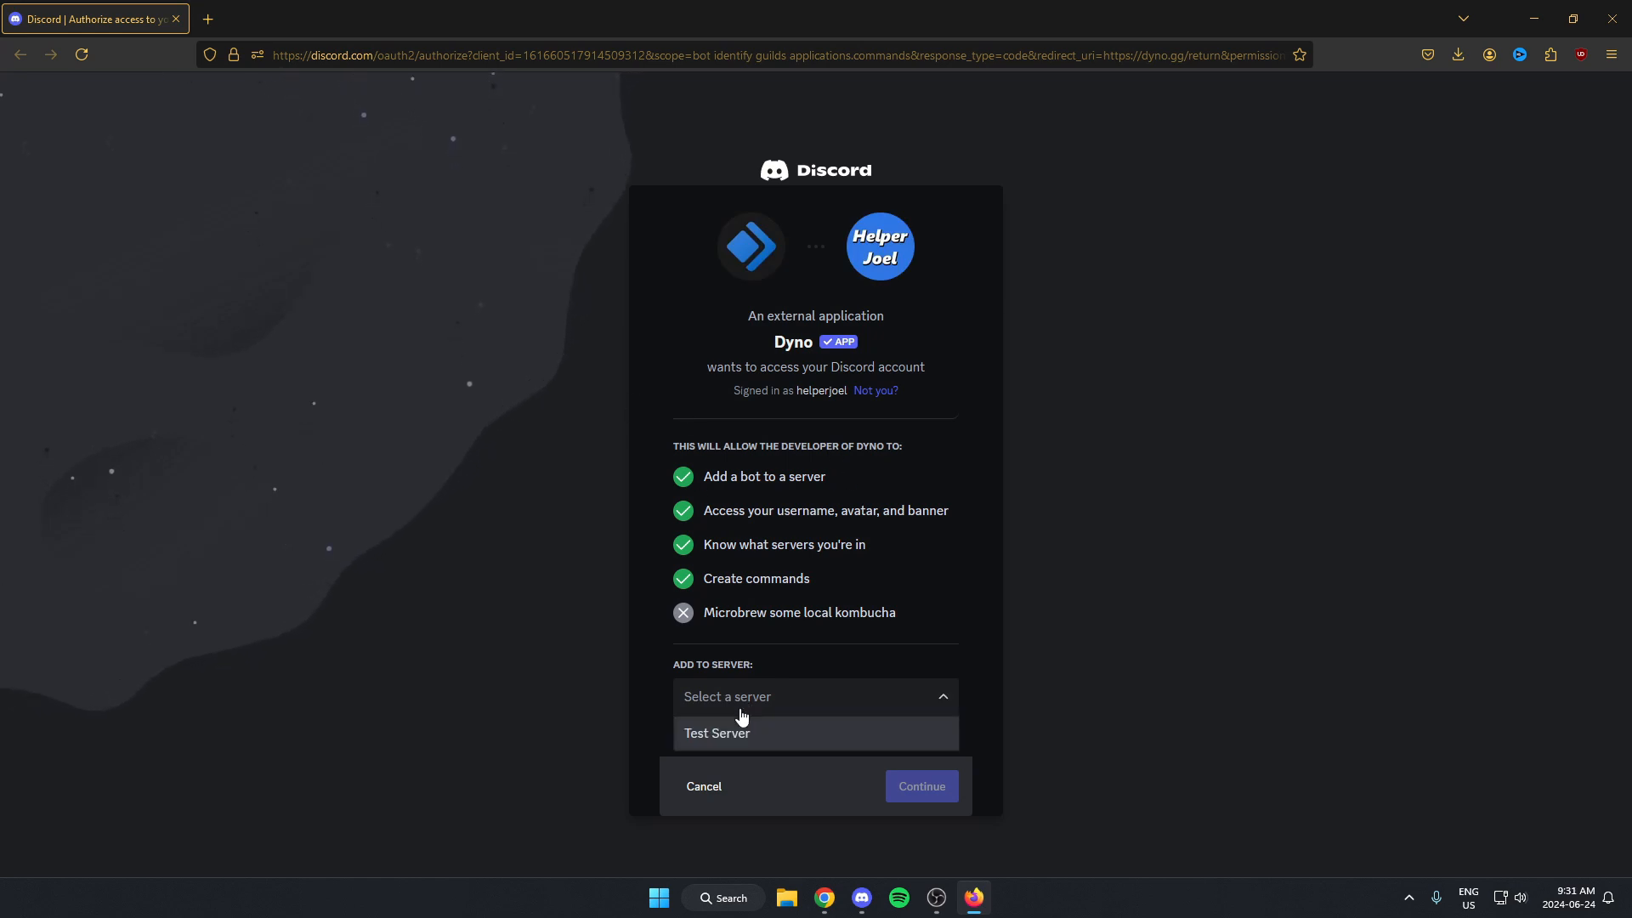
click(715, 732)
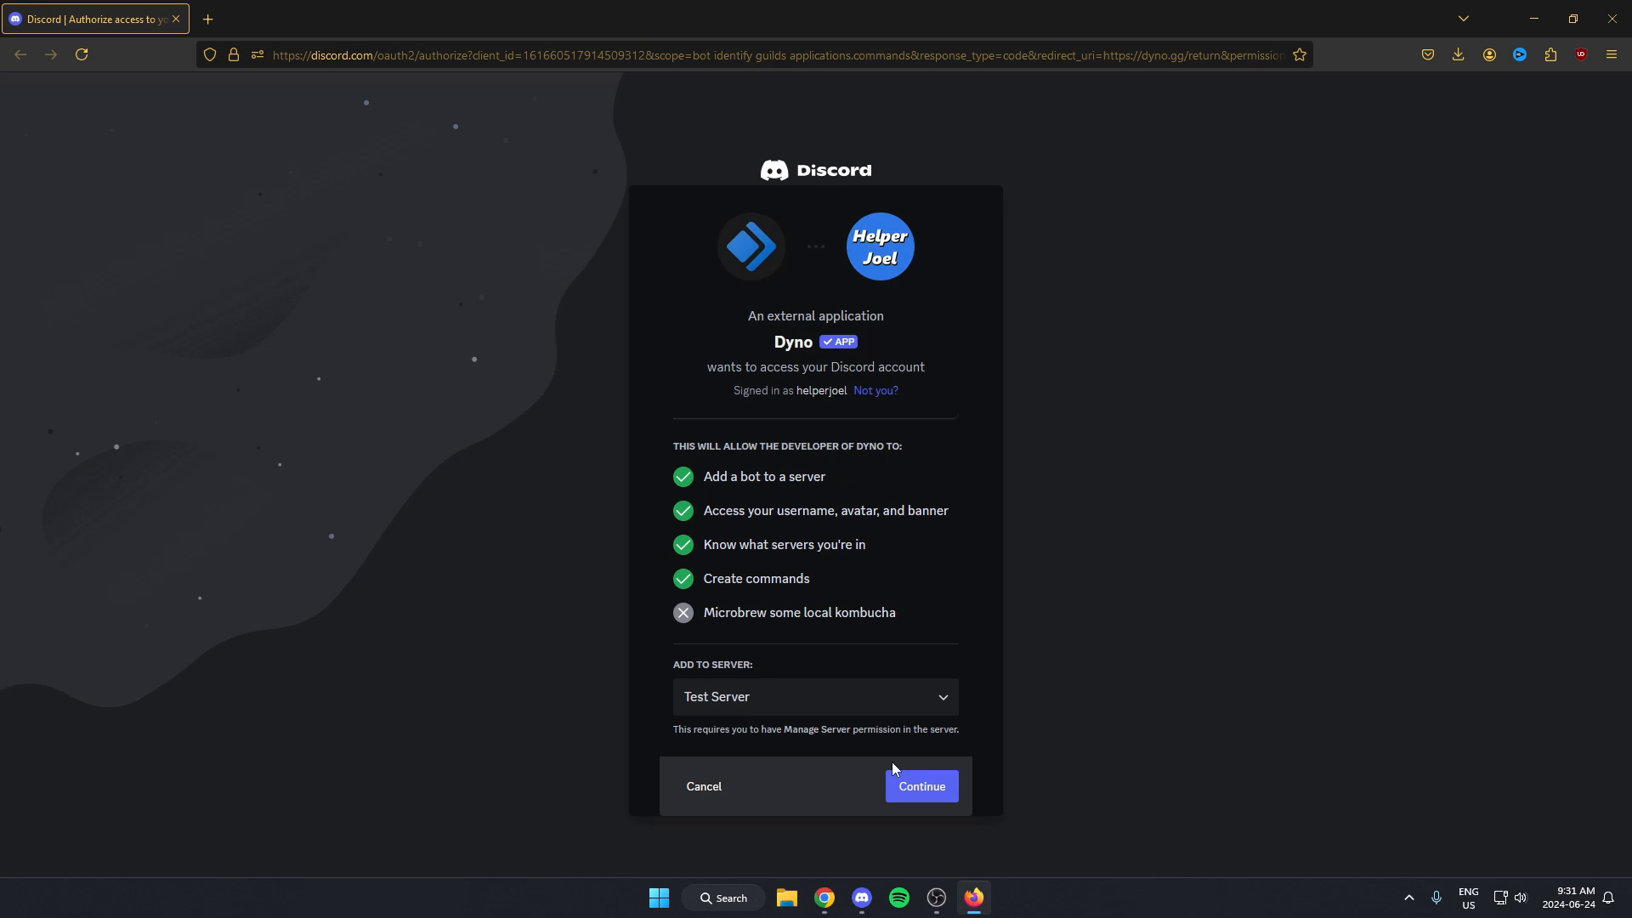
click(920, 785)
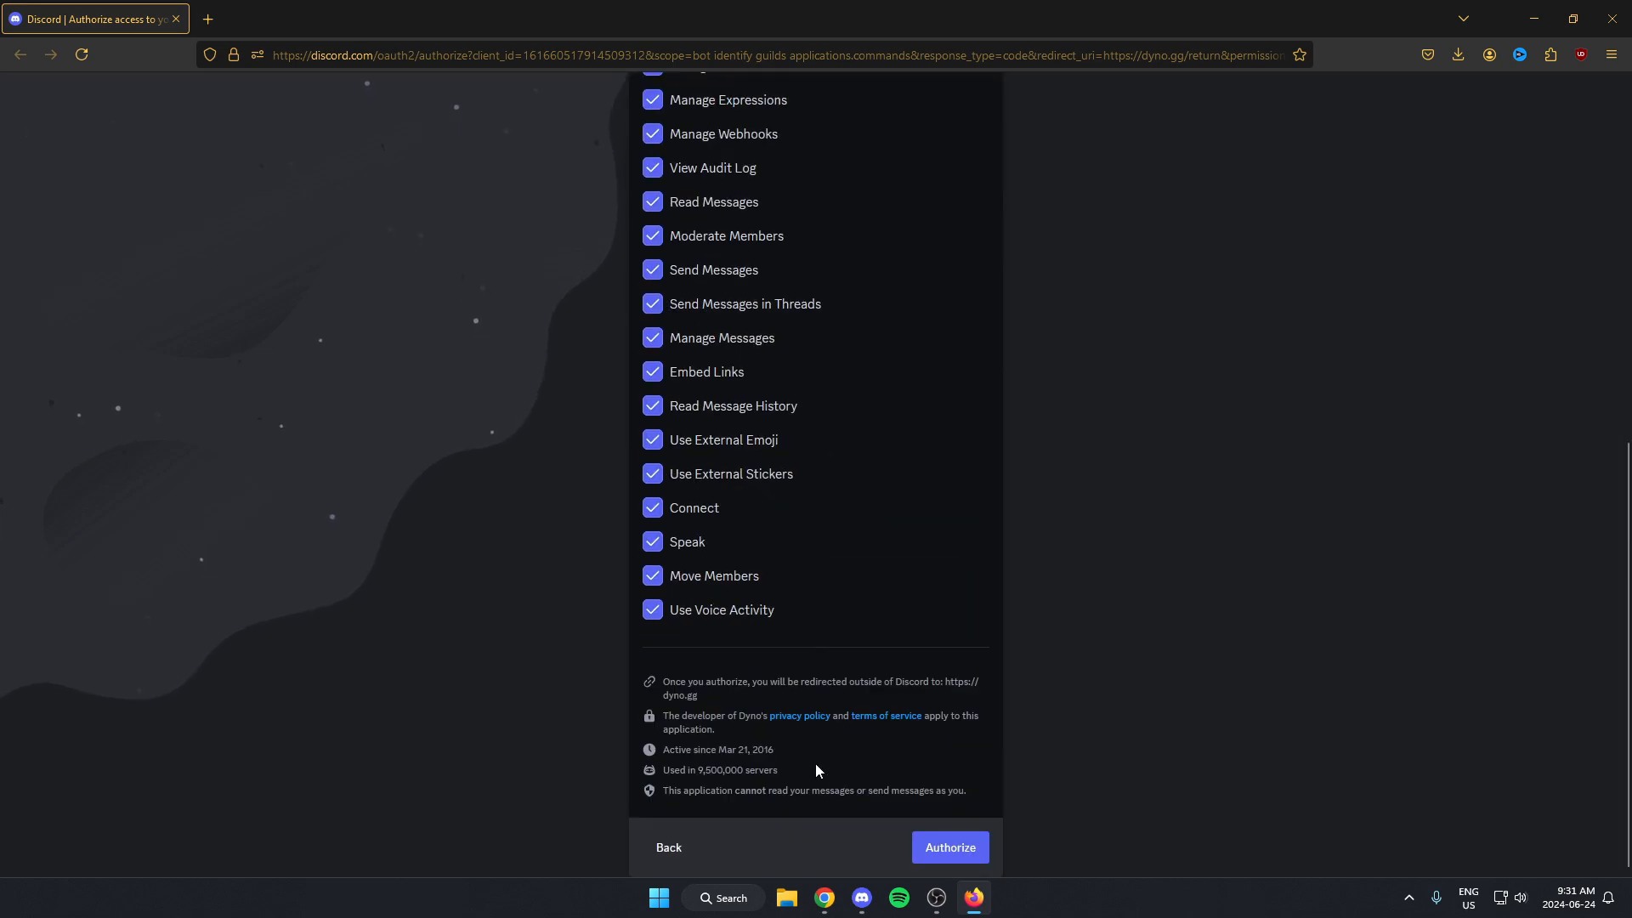
click(948, 847)
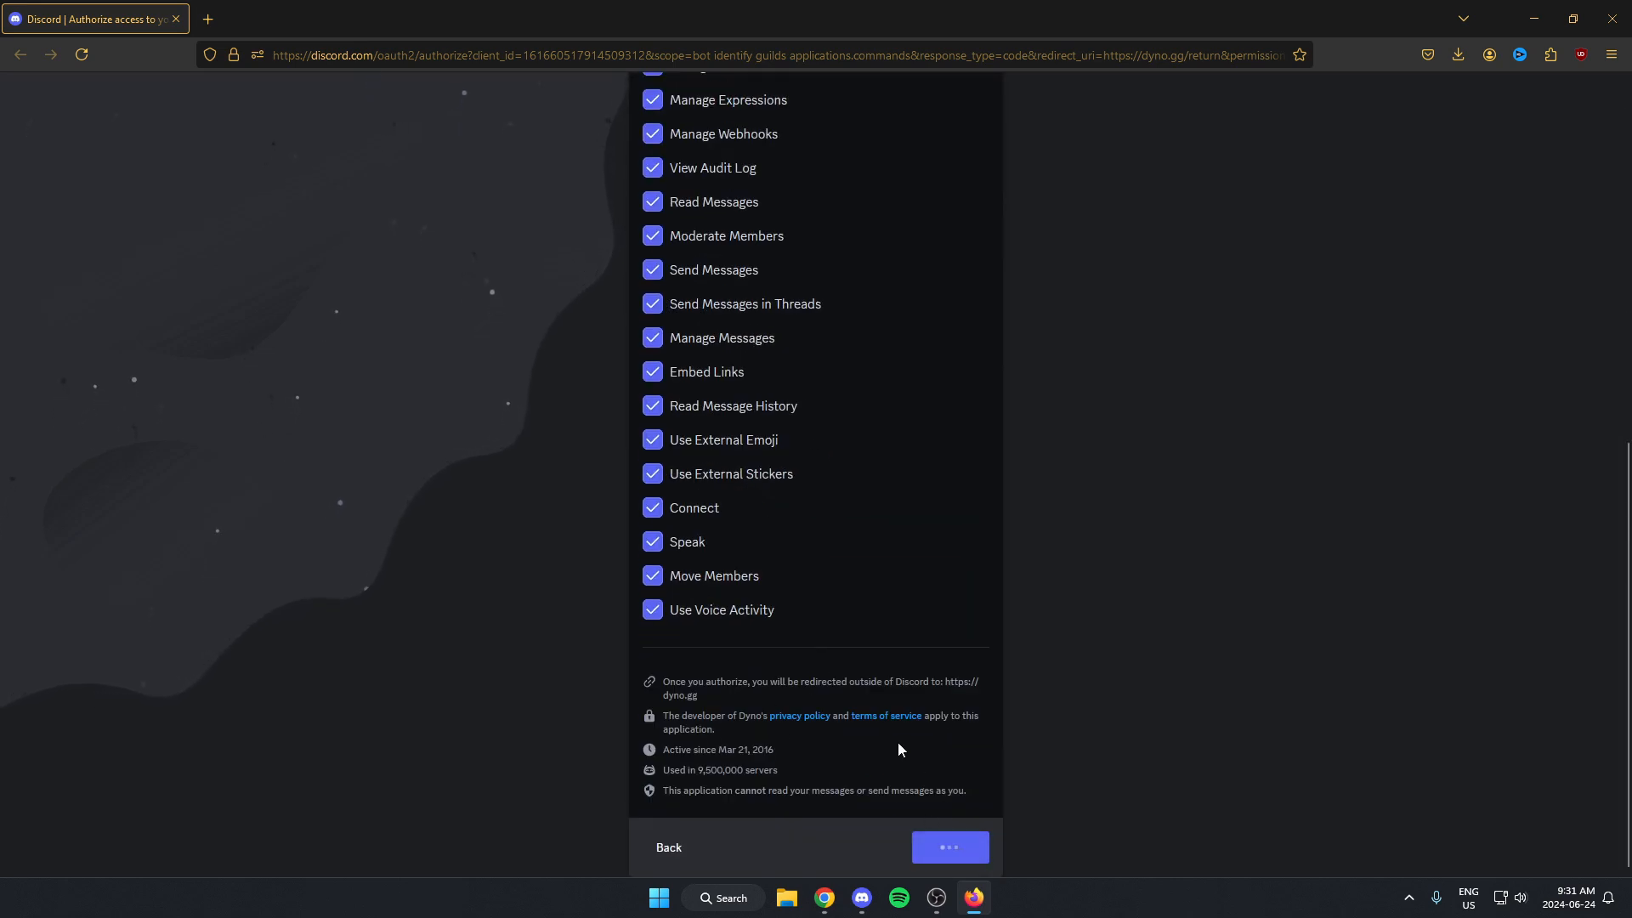
click(949, 847)
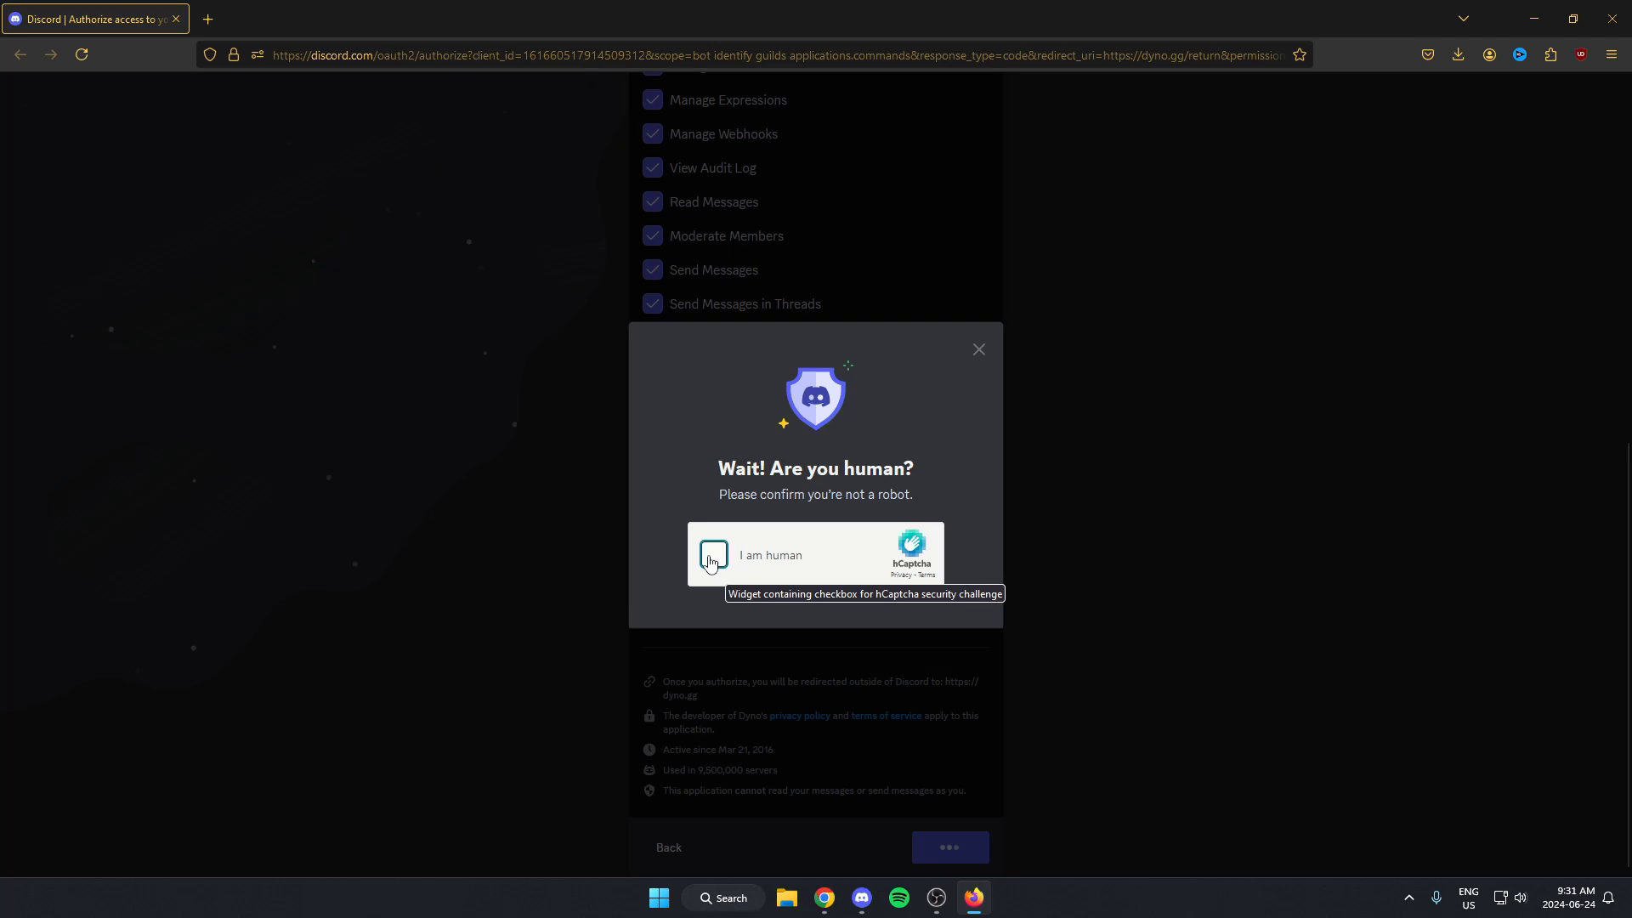
click(714, 554)
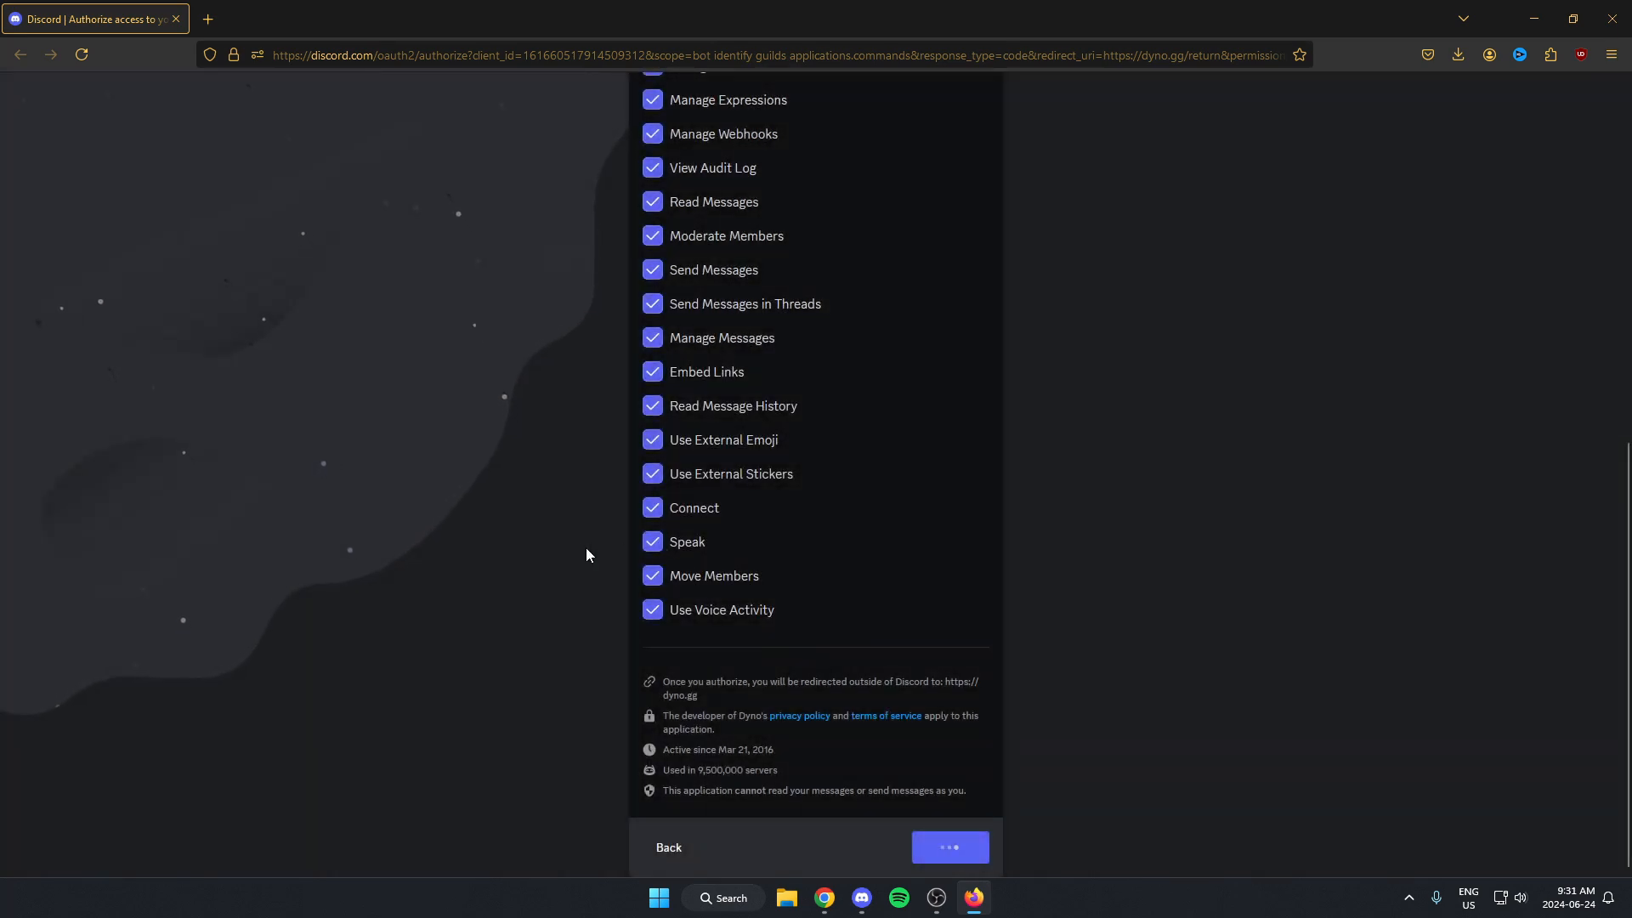
click(948, 846)
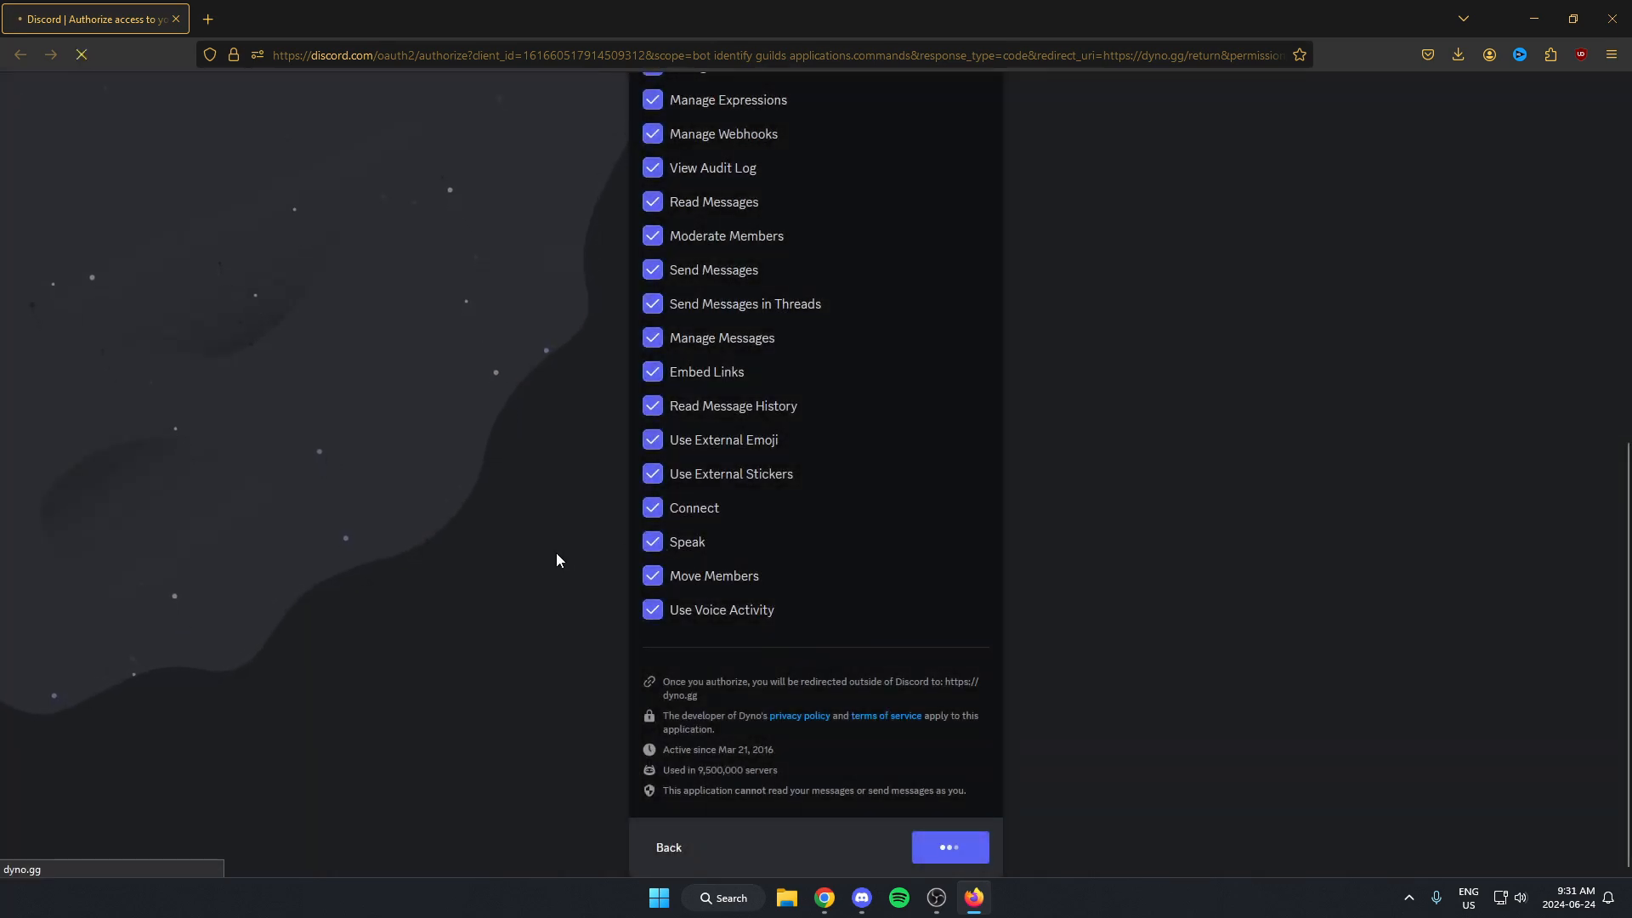
click(946, 846)
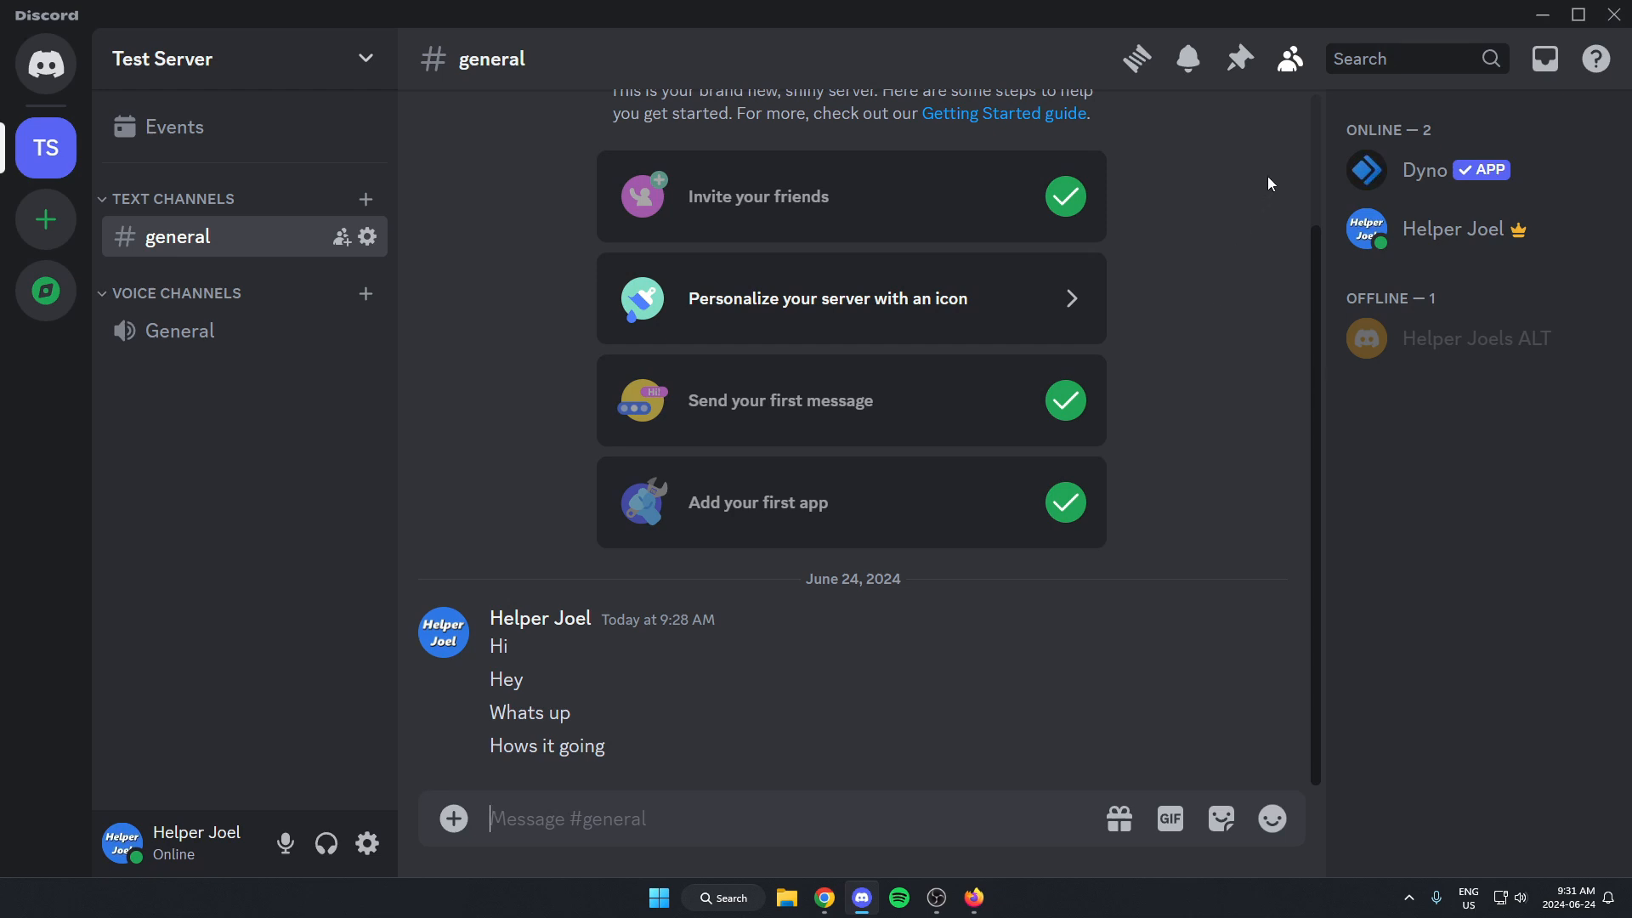
mouse_move(1018, 670)
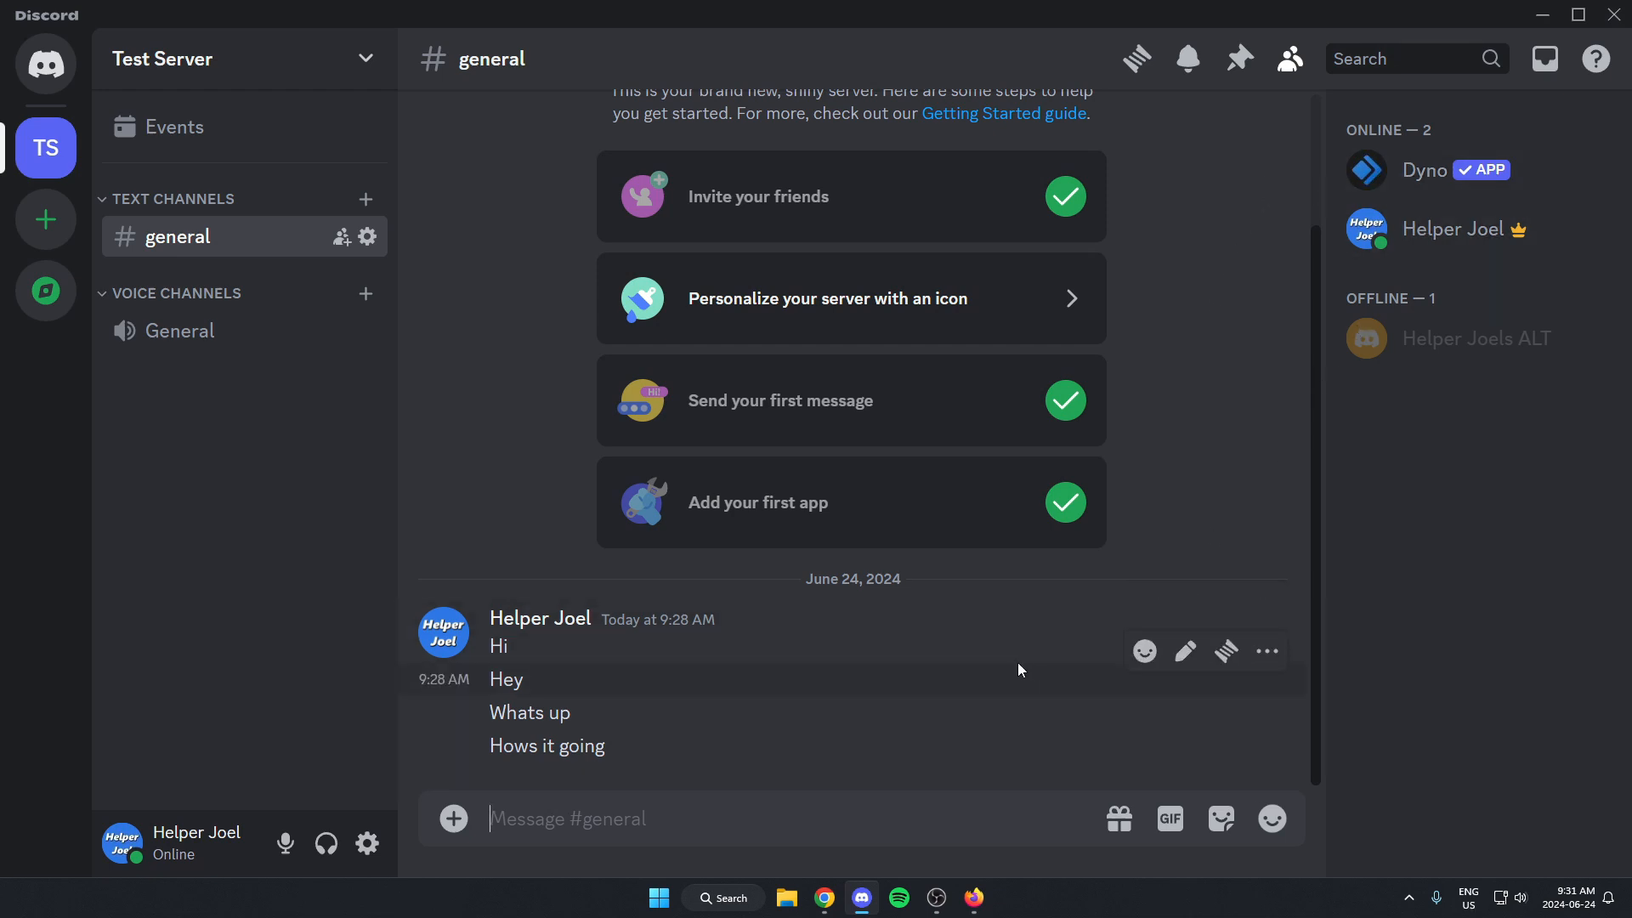
mouse_move(970, 593)
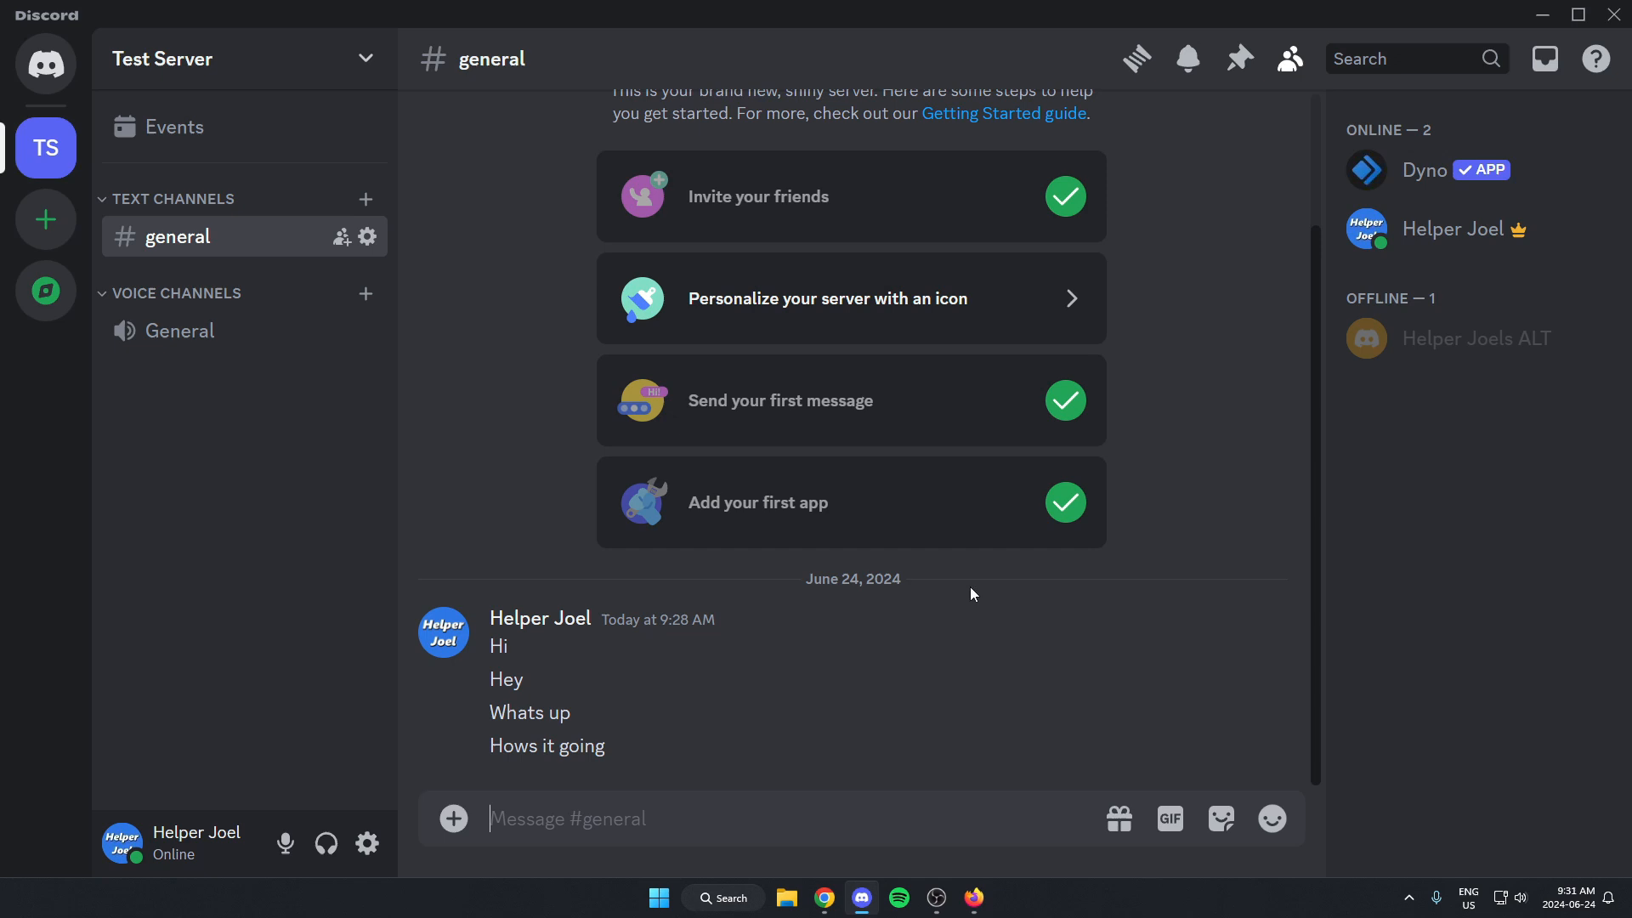
mouse_move(737, 813)
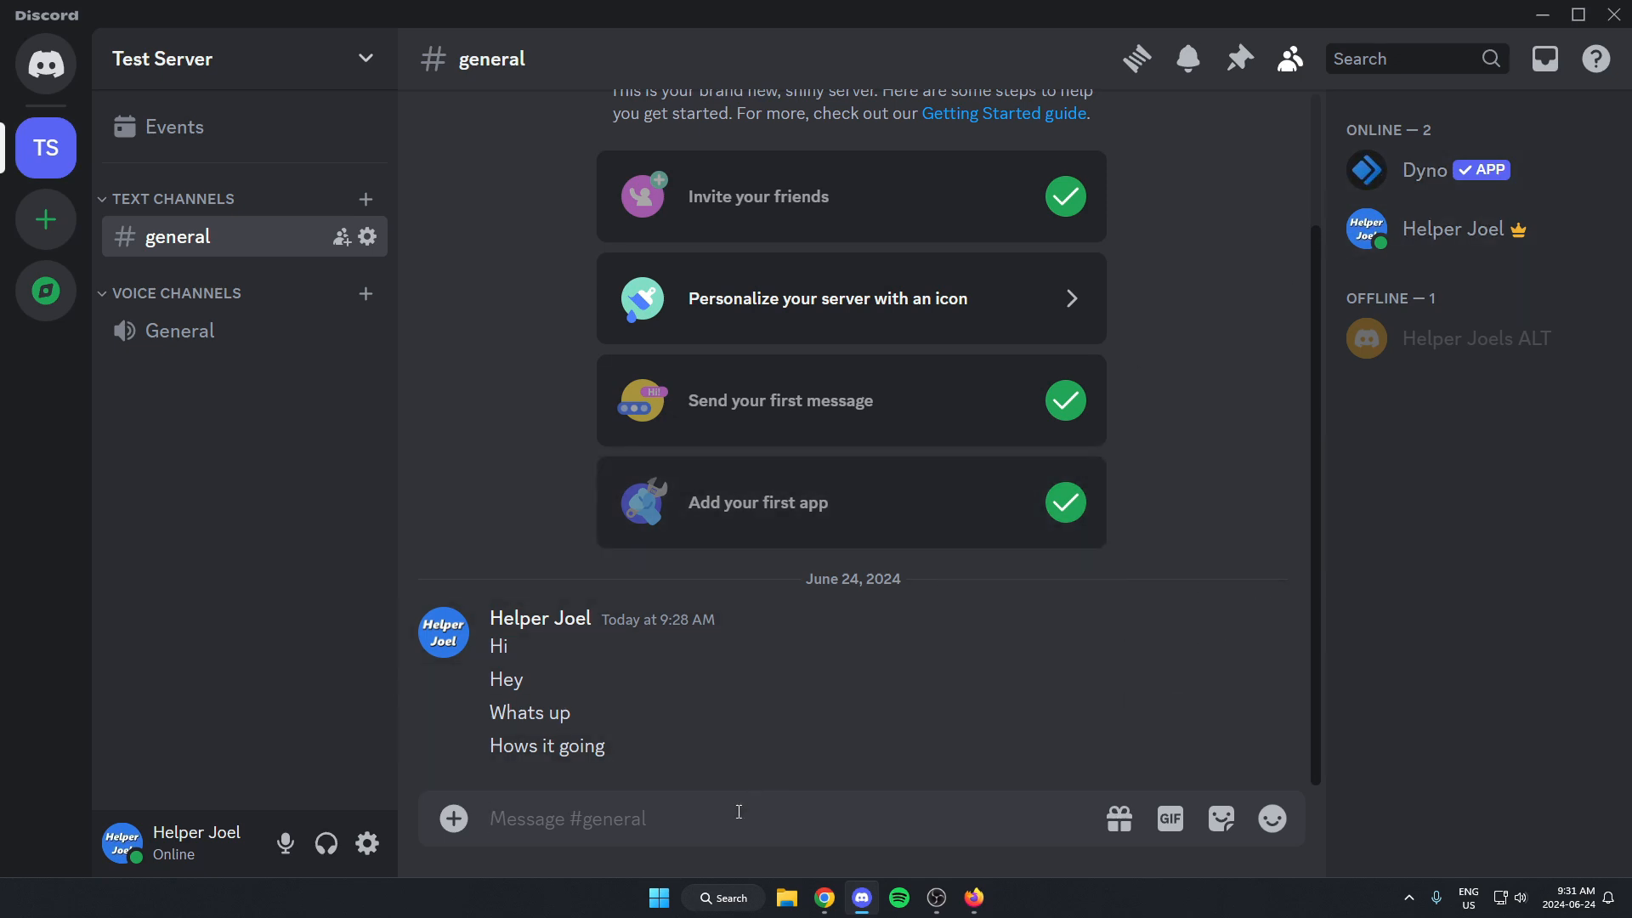
Begin Dyno's /purge command in #general's message box after Dyno shows online.
text(/purge any count)
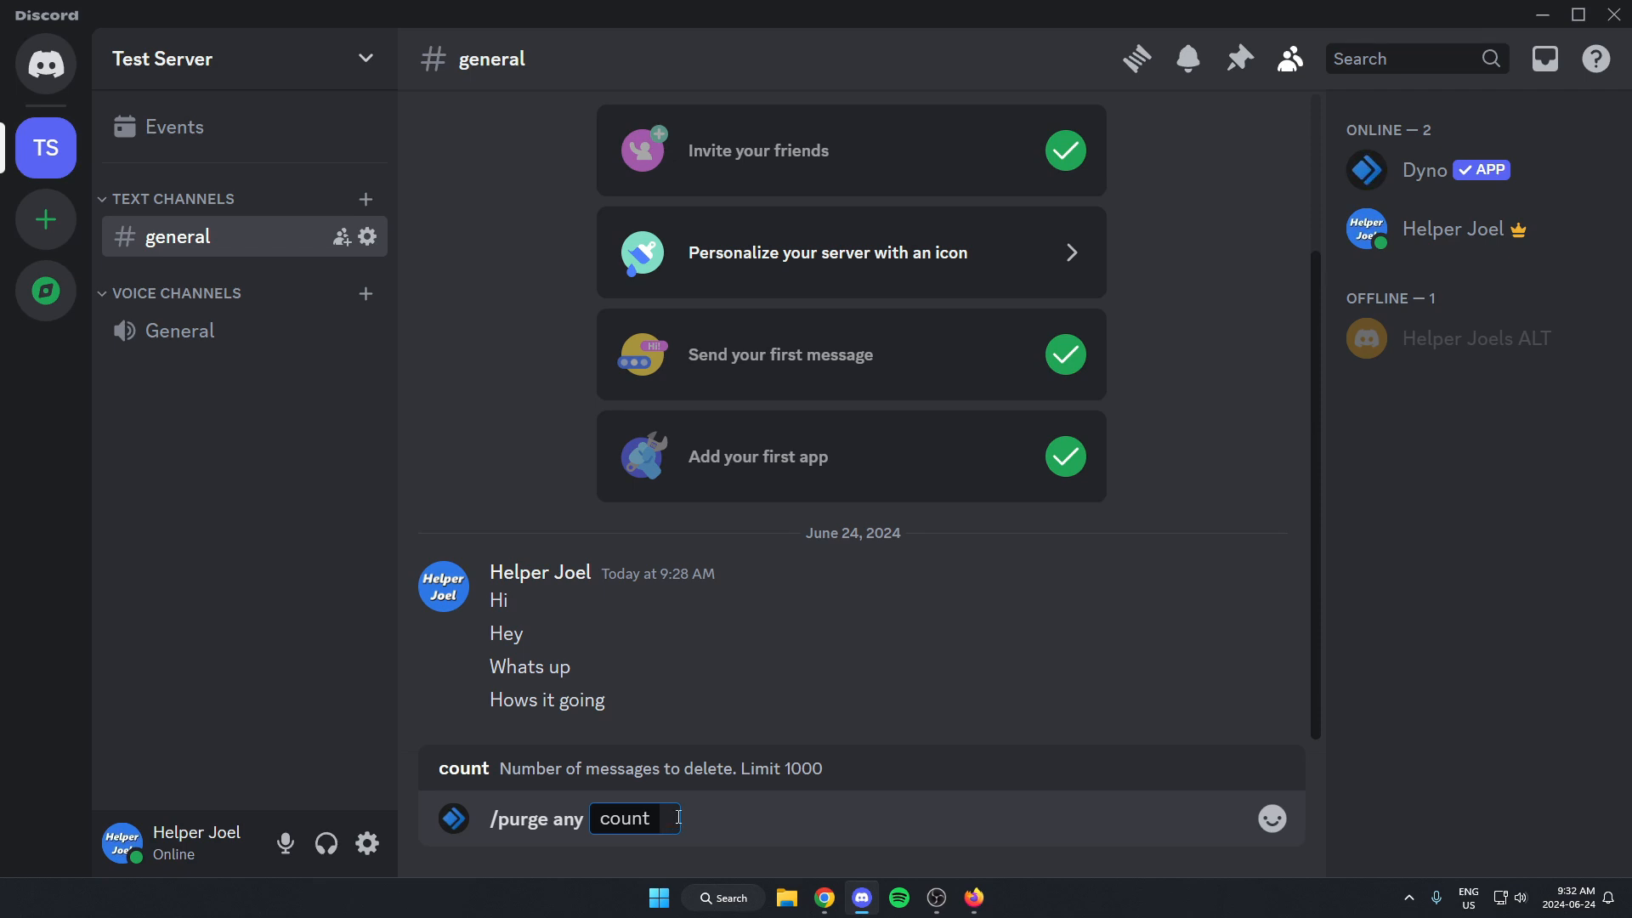
Send /purge any with a count of 1000 so Dyno clears #general.
text(1000)
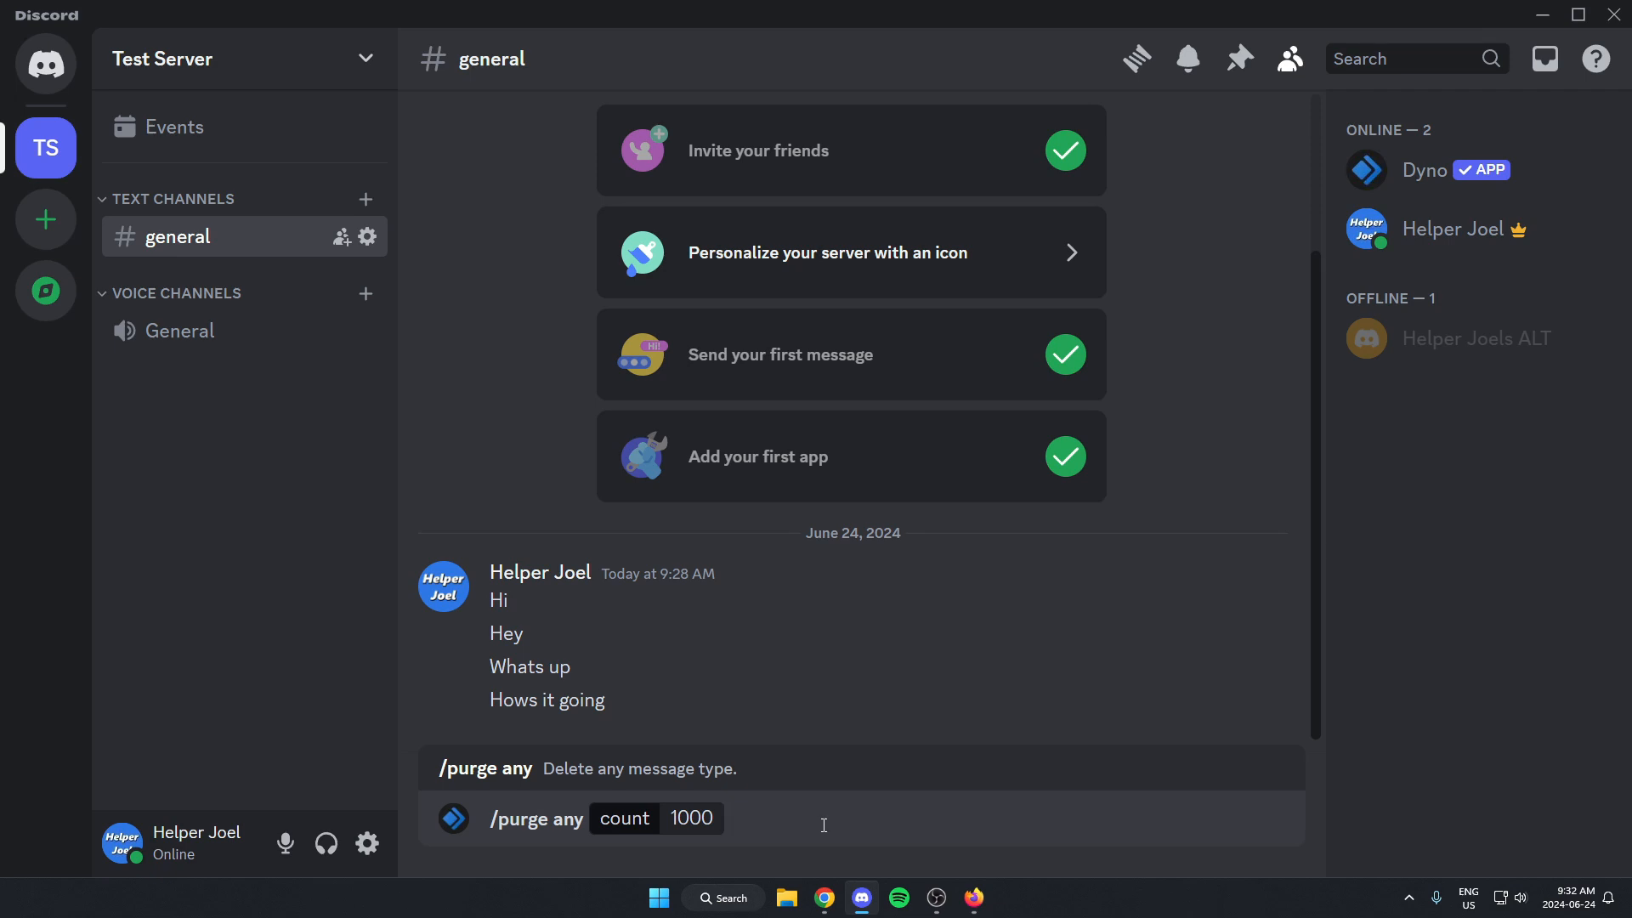
key(Enter)
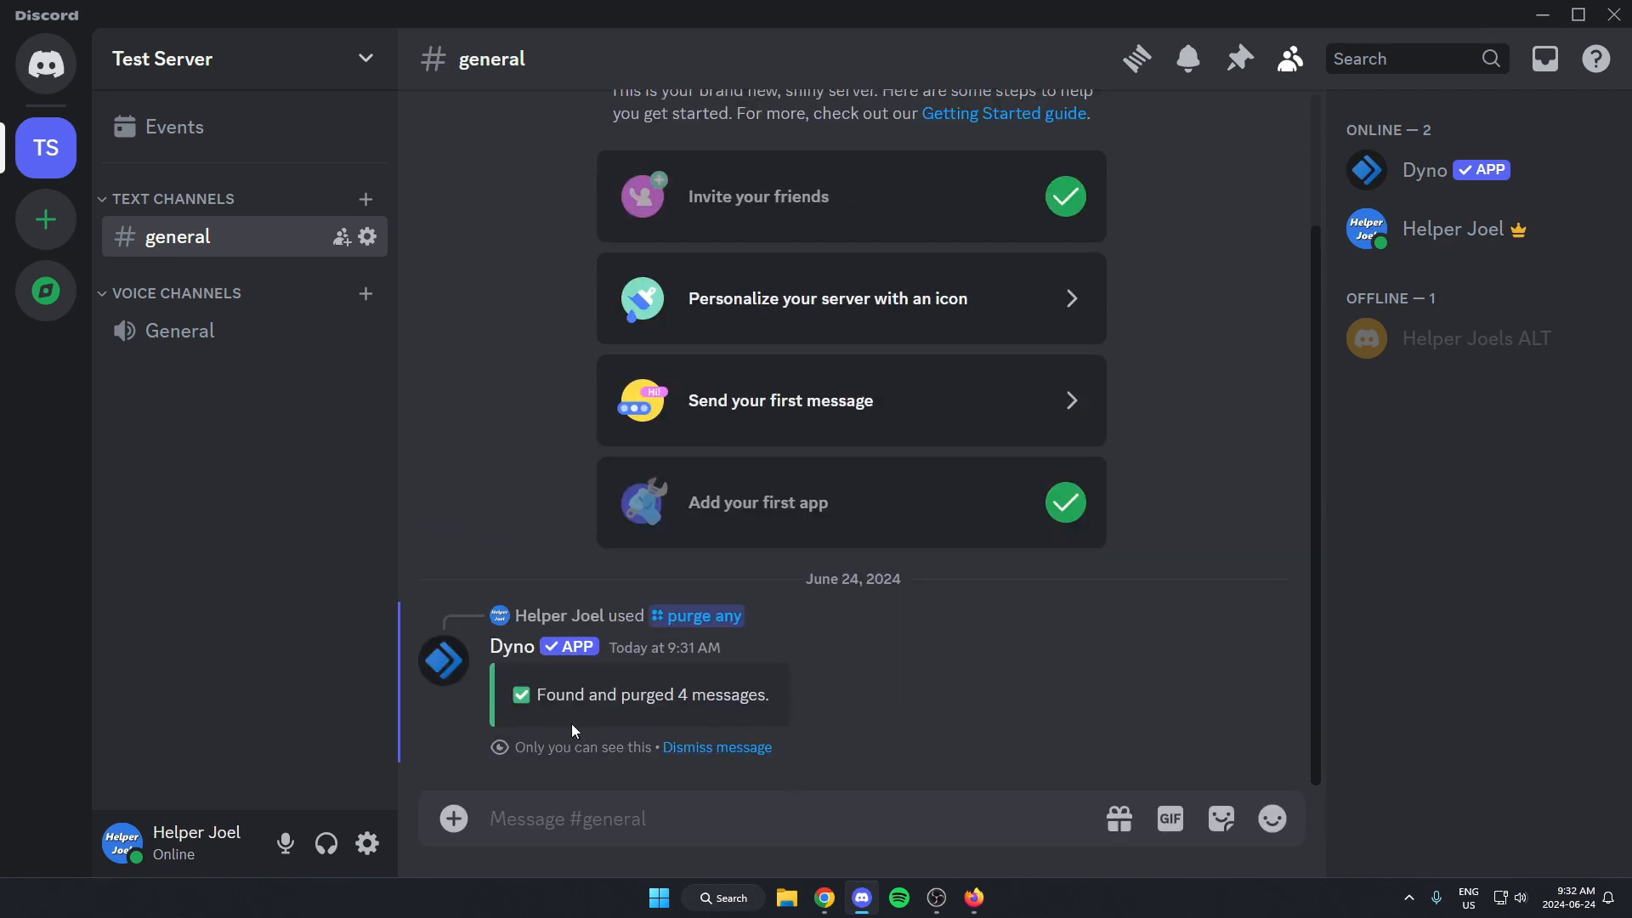
mouse_move(520, 720)
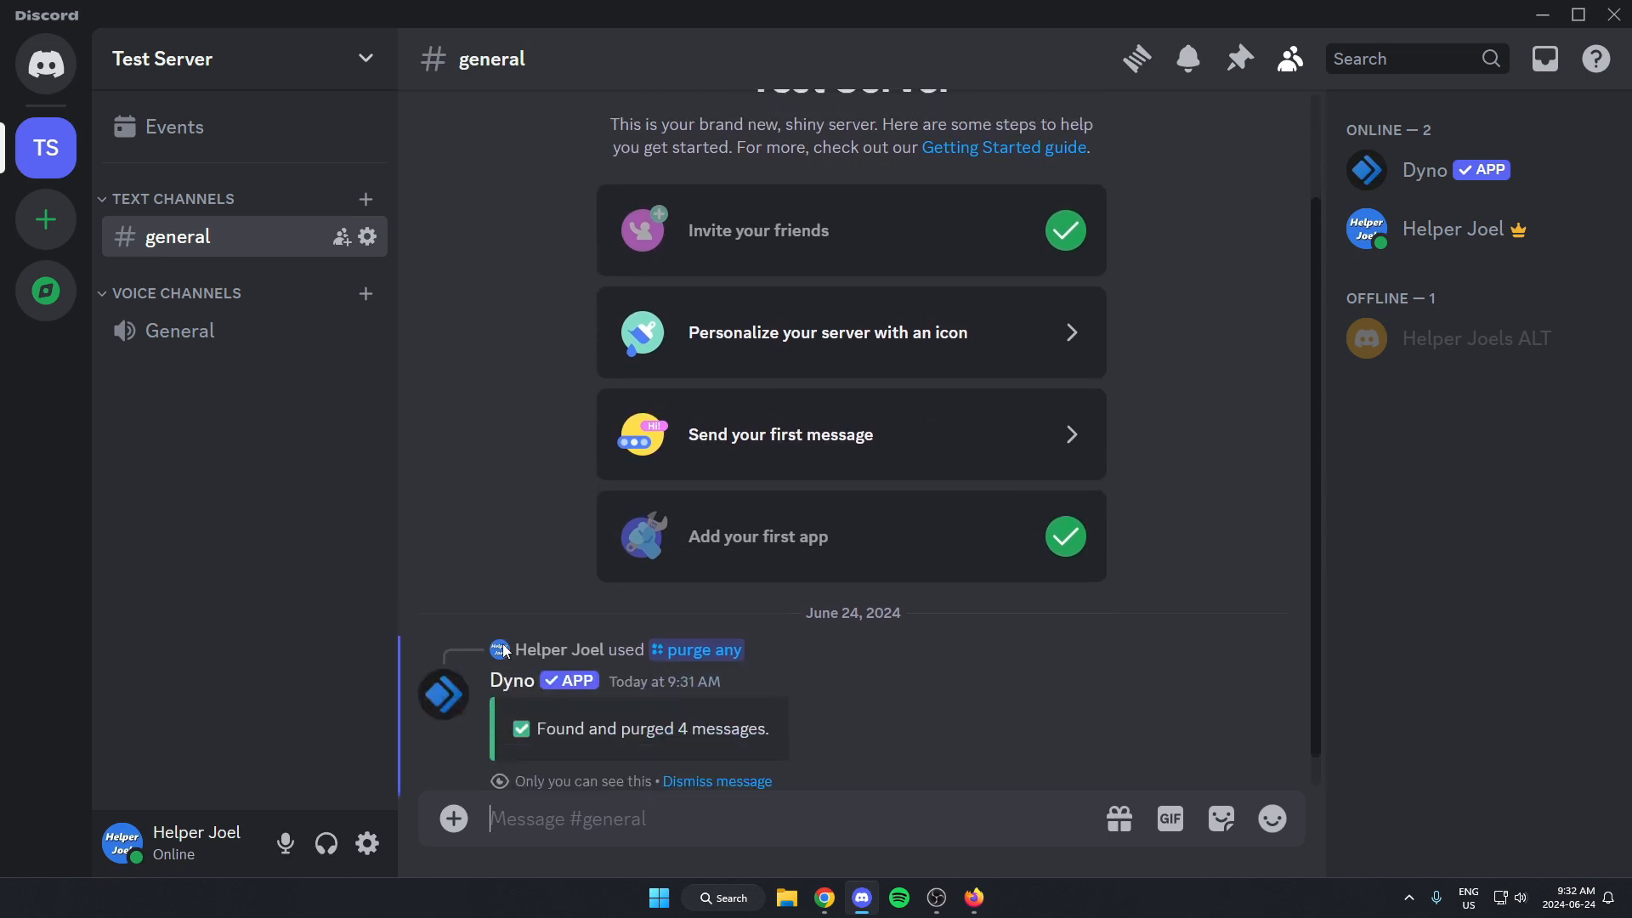
Dismiss Dyno's 'Found and purged 4 messages' confirmation, leaving #general empty.
scroll(down, 3)
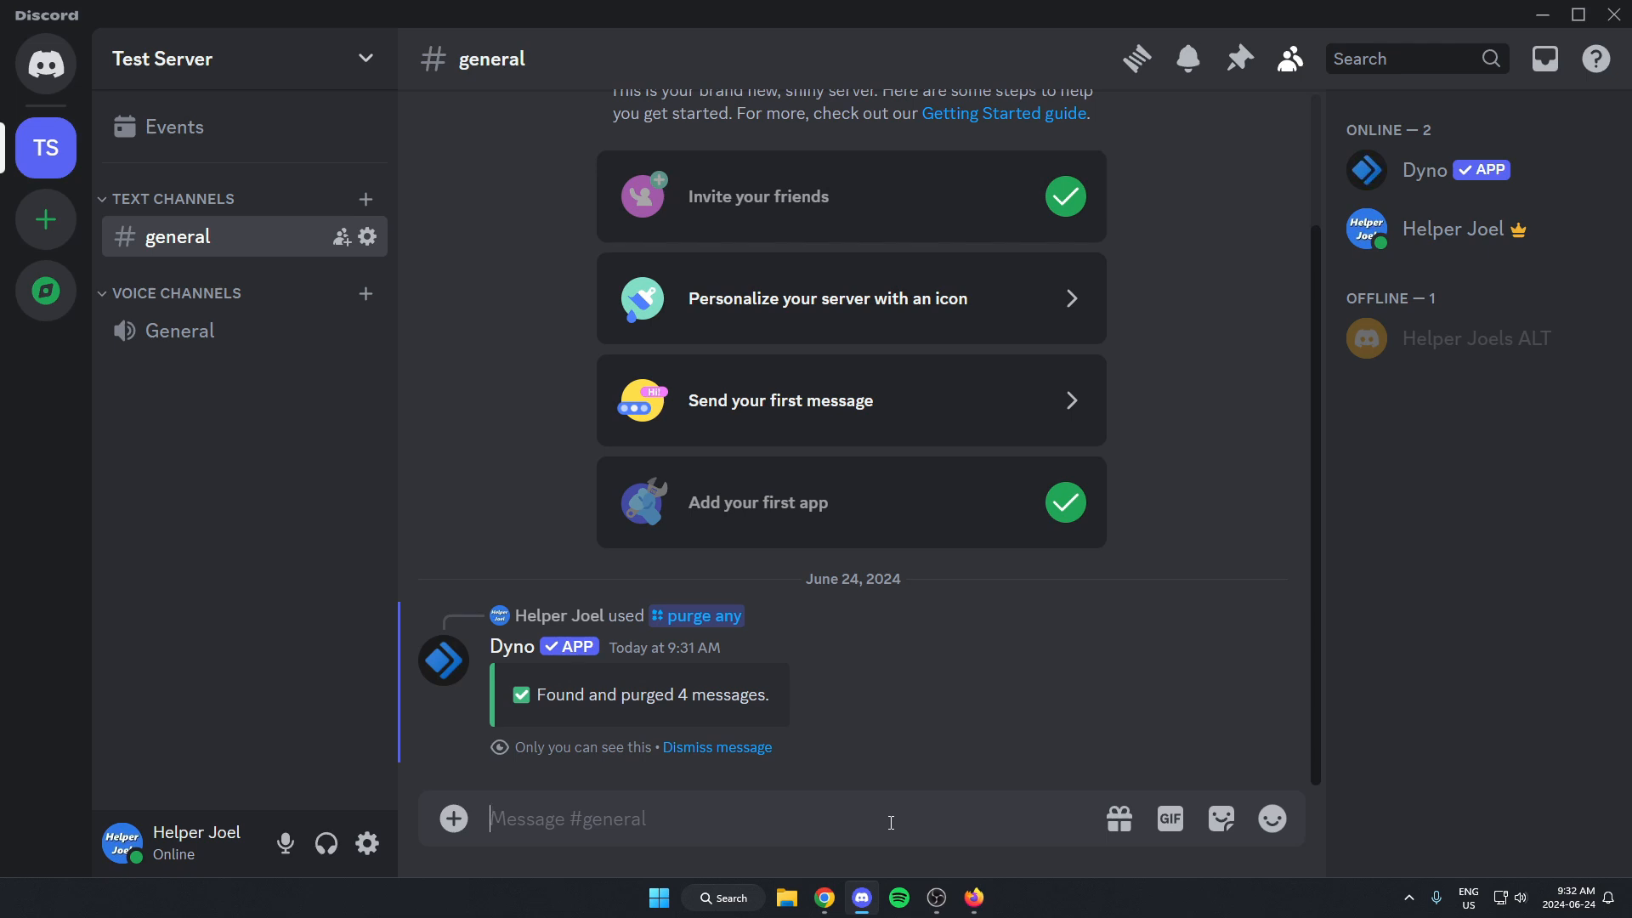
mouse_move(884, 782)
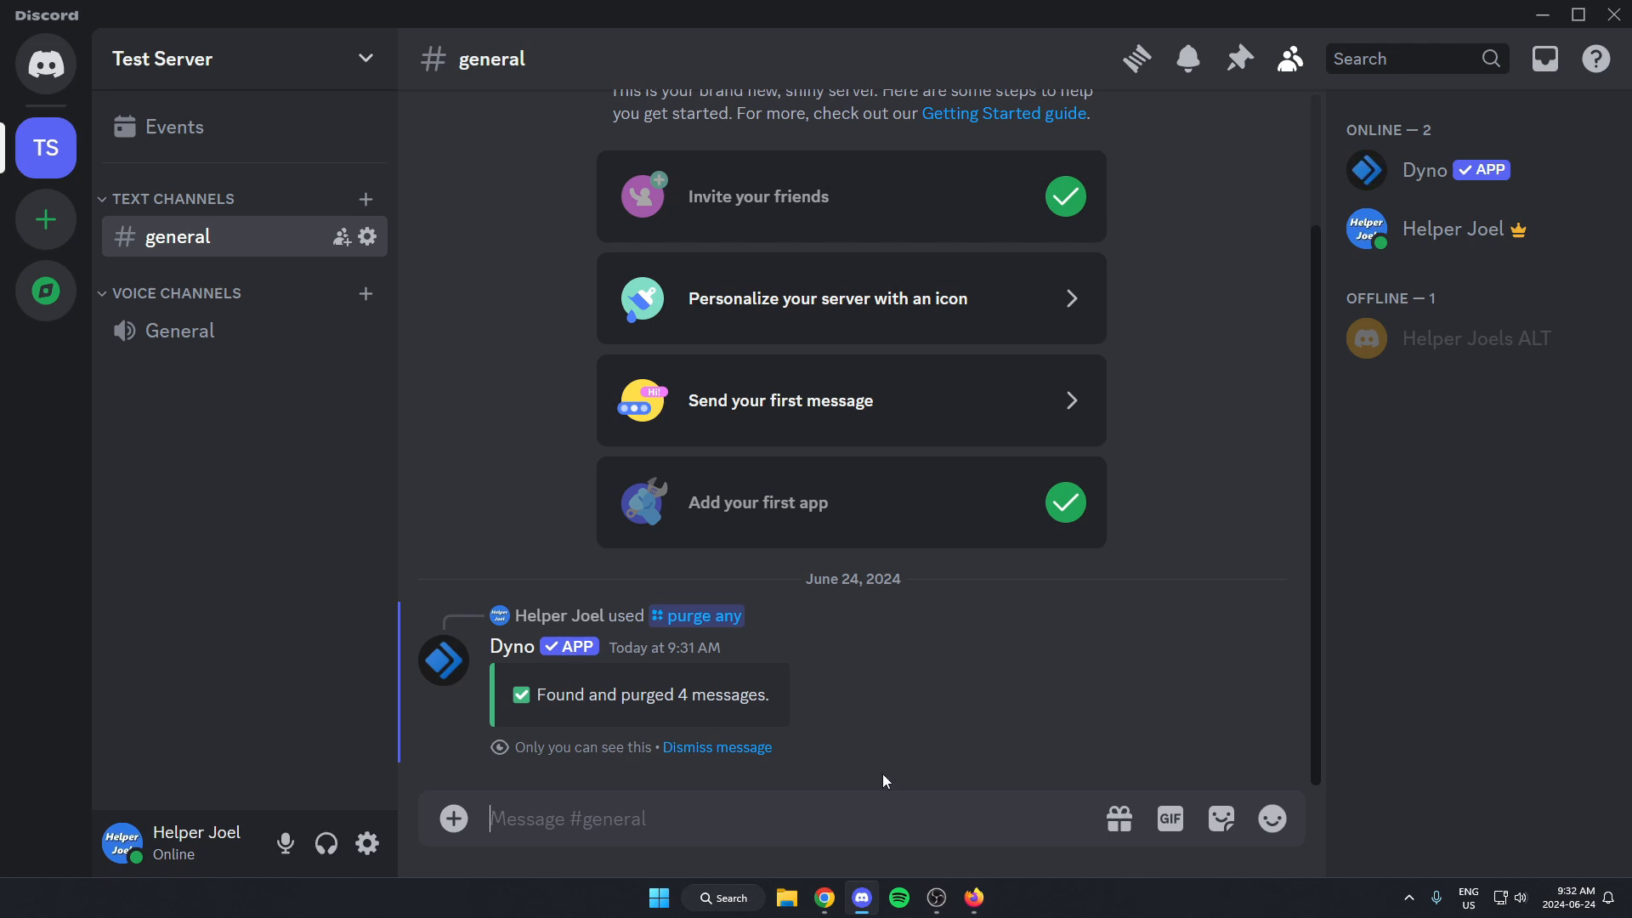
click(716, 748)
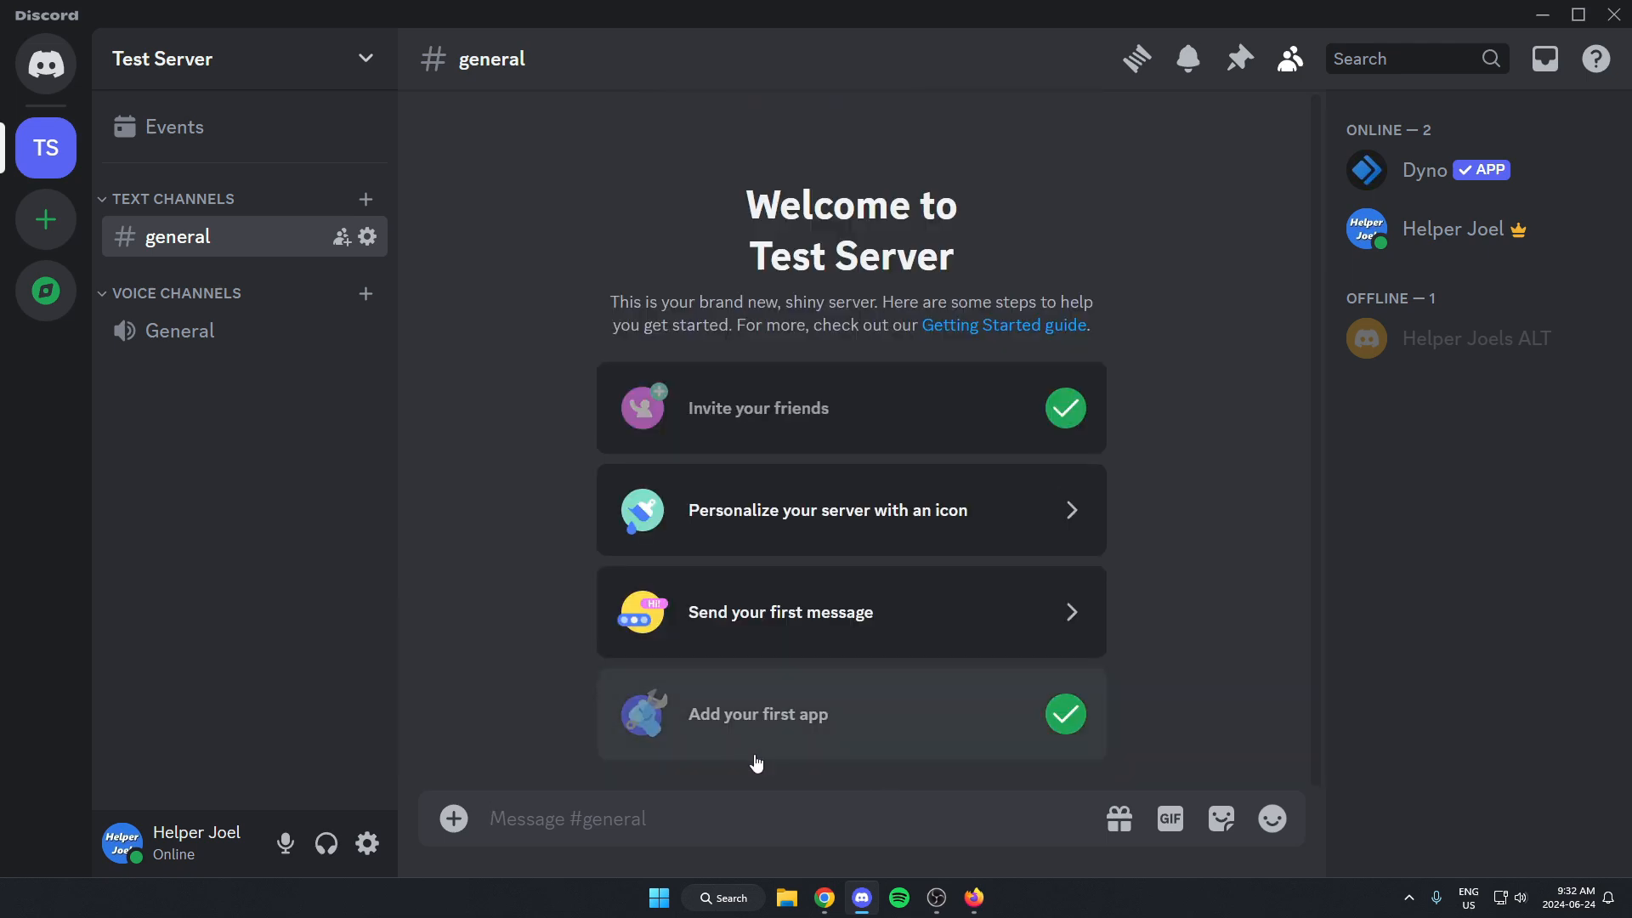